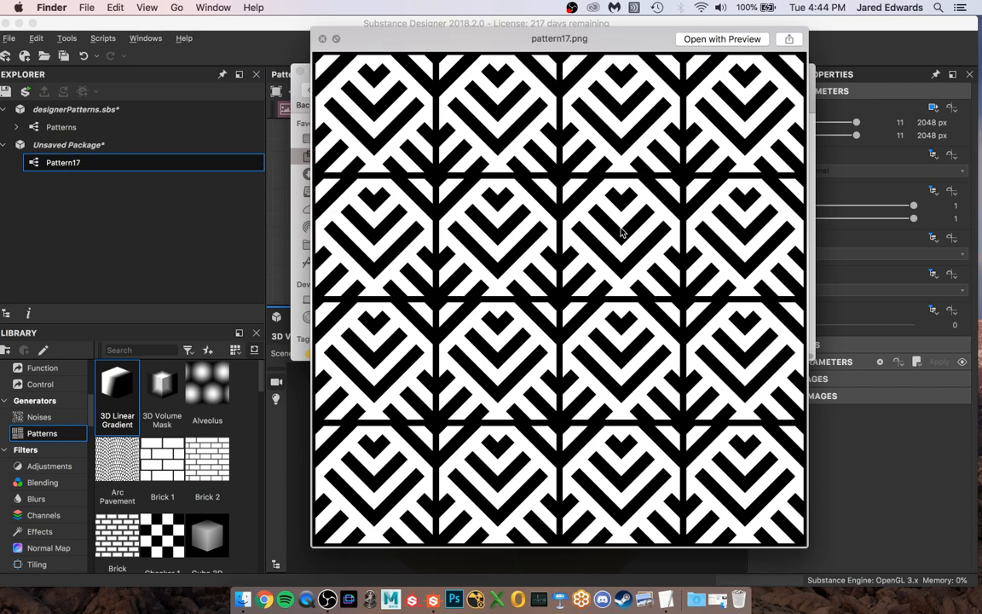
mouse_move(560, 72)
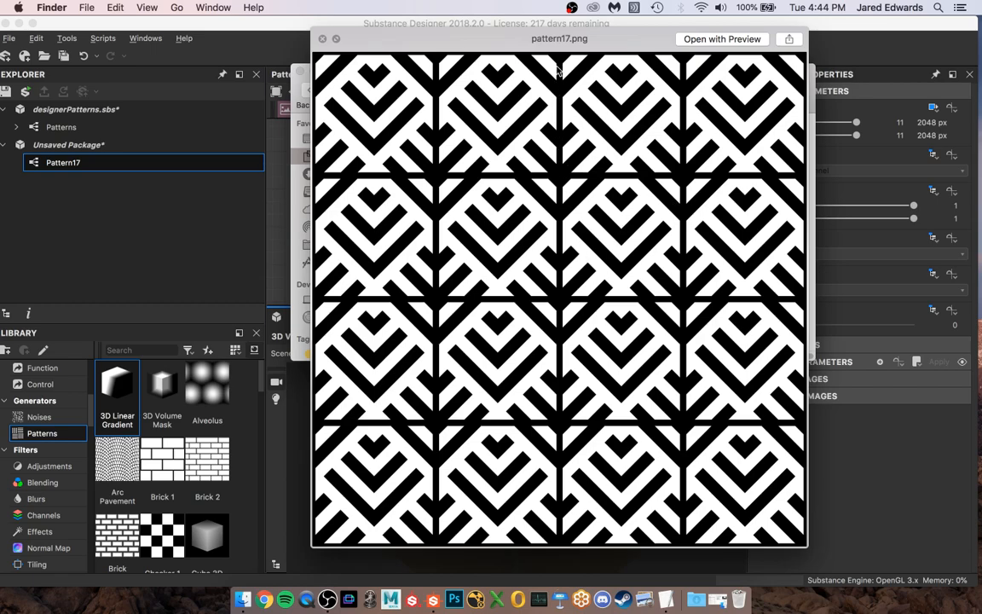
mouse_move(612, 259)
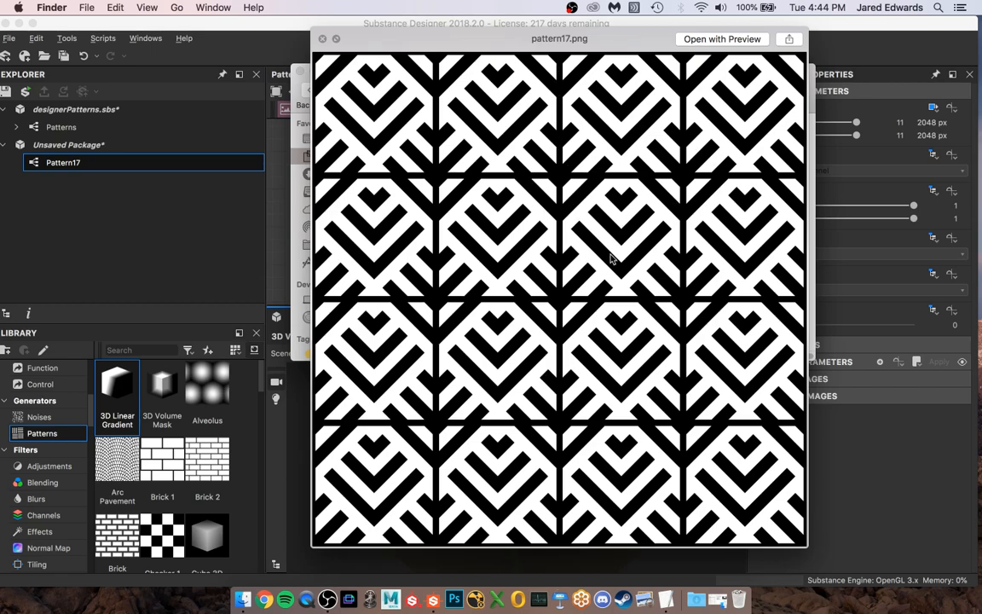
mouse_move(648, 245)
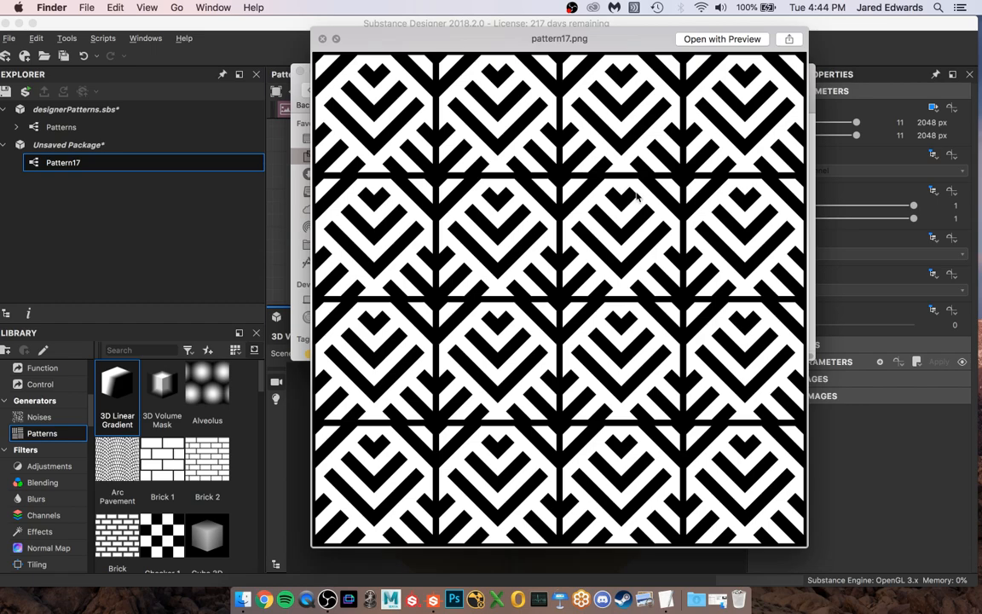
mouse_move(624, 186)
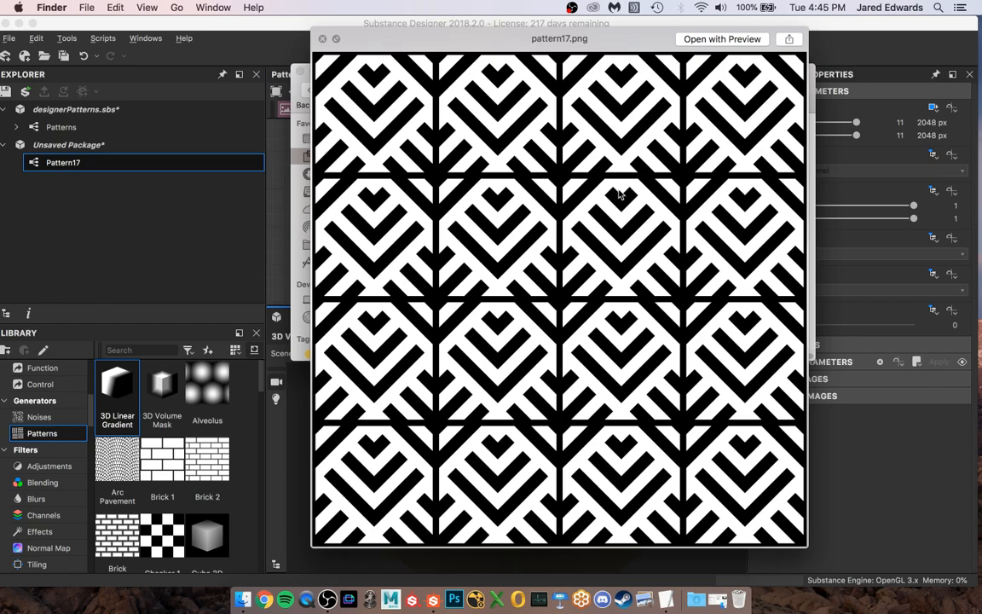
mouse_move(673, 259)
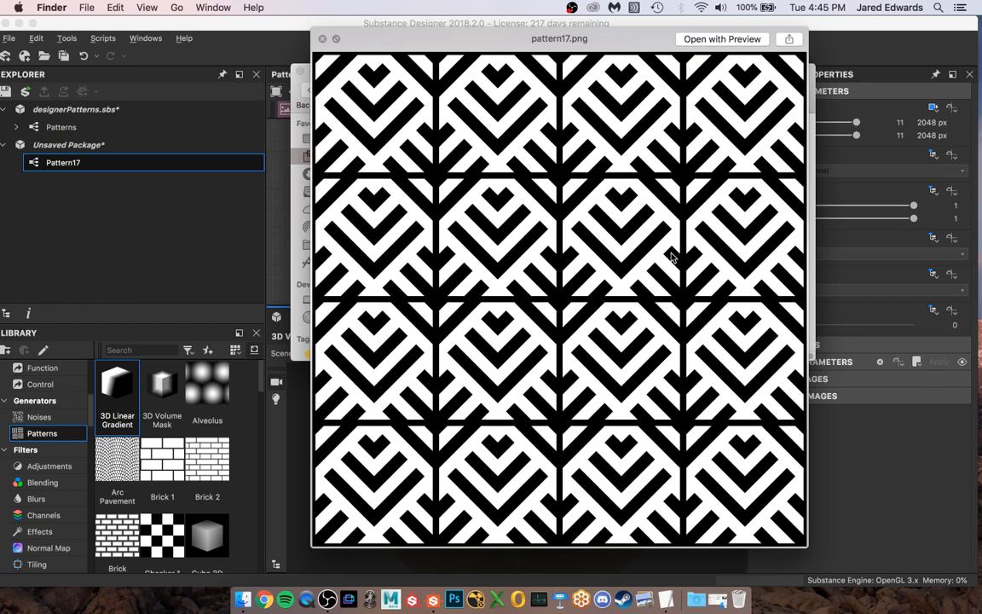
mouse_move(709, 271)
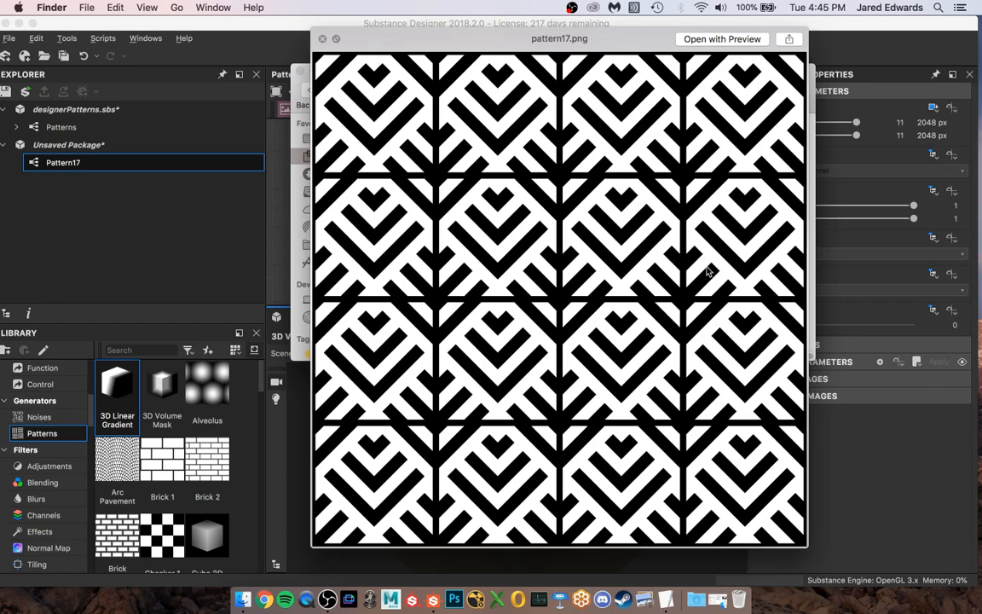
mouse_move(622, 201)
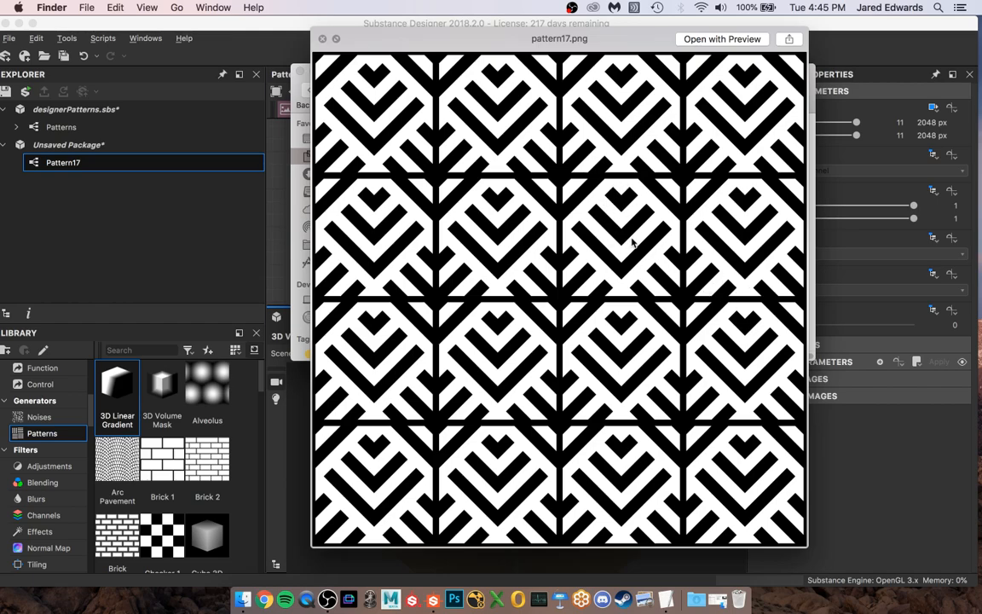
mouse_move(622, 225)
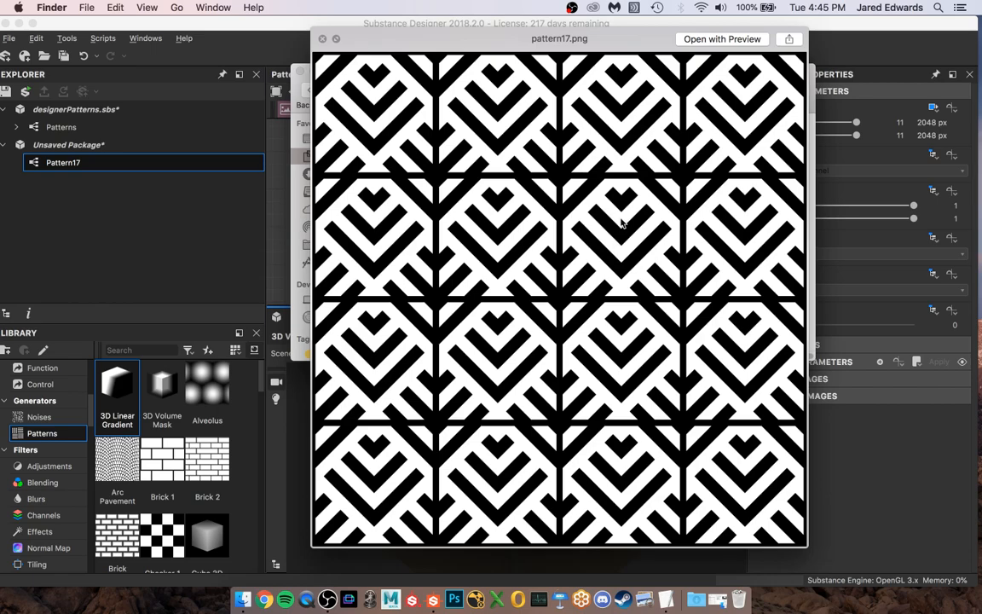
mouse_move(588, 213)
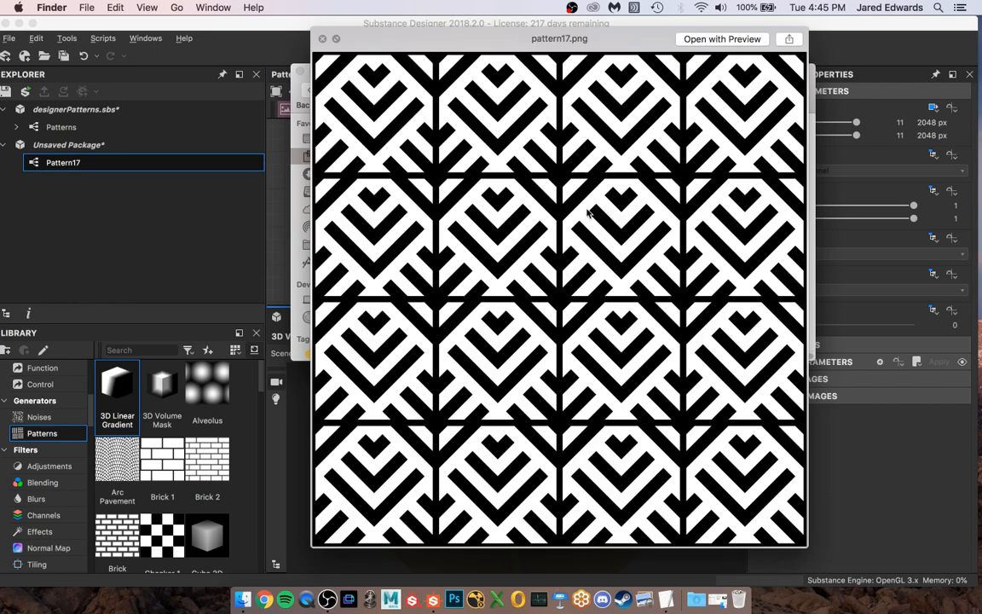
mouse_move(617, 238)
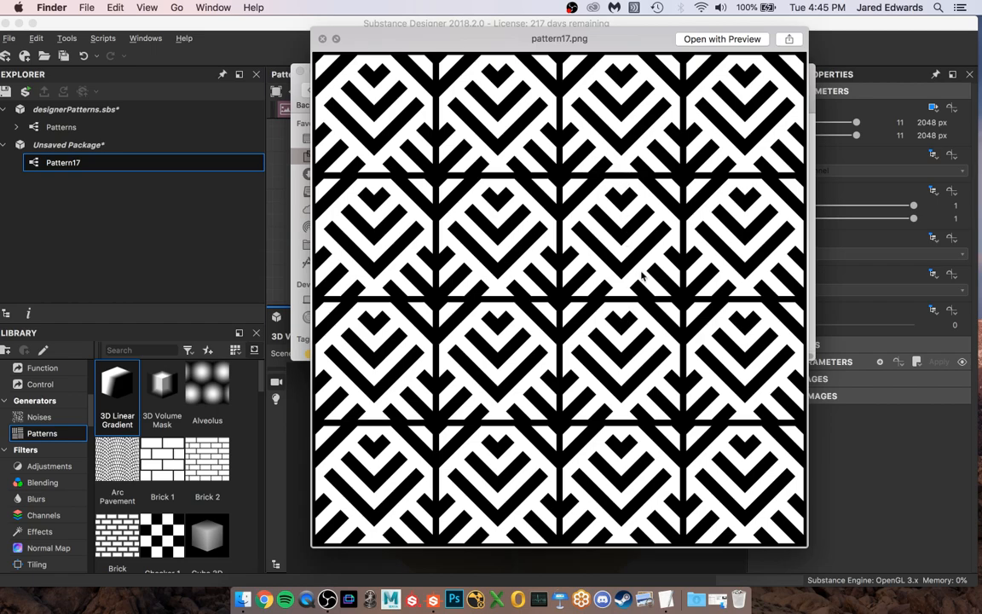
mouse_move(546, 236)
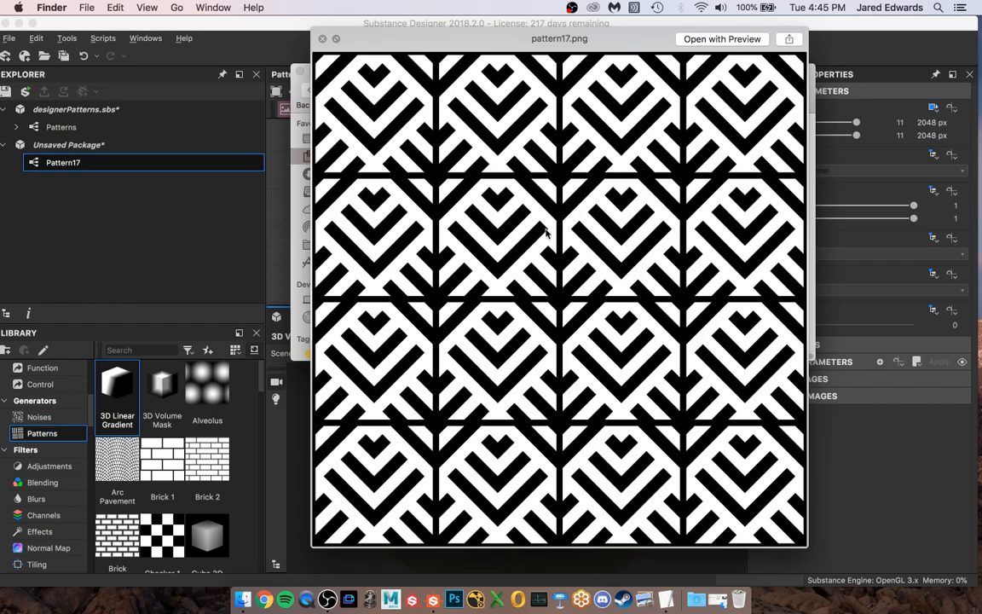
mouse_move(610, 283)
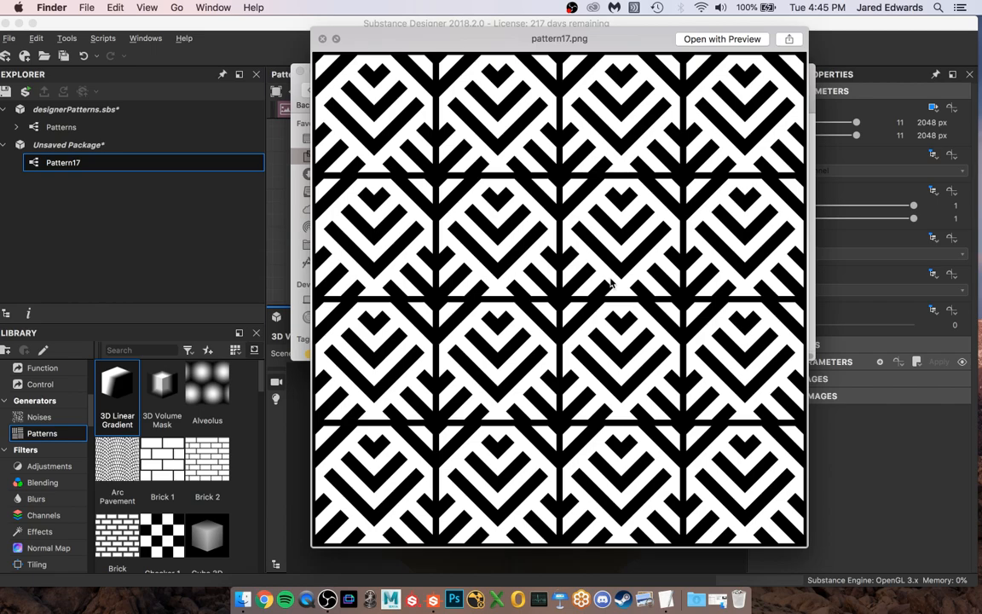
mouse_move(504, 106)
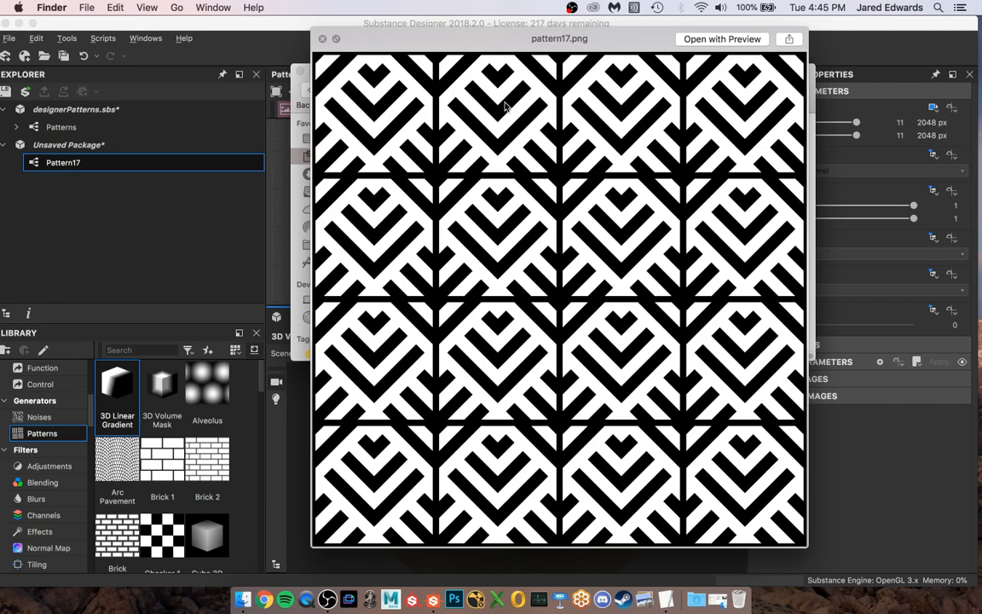
mouse_move(532, 179)
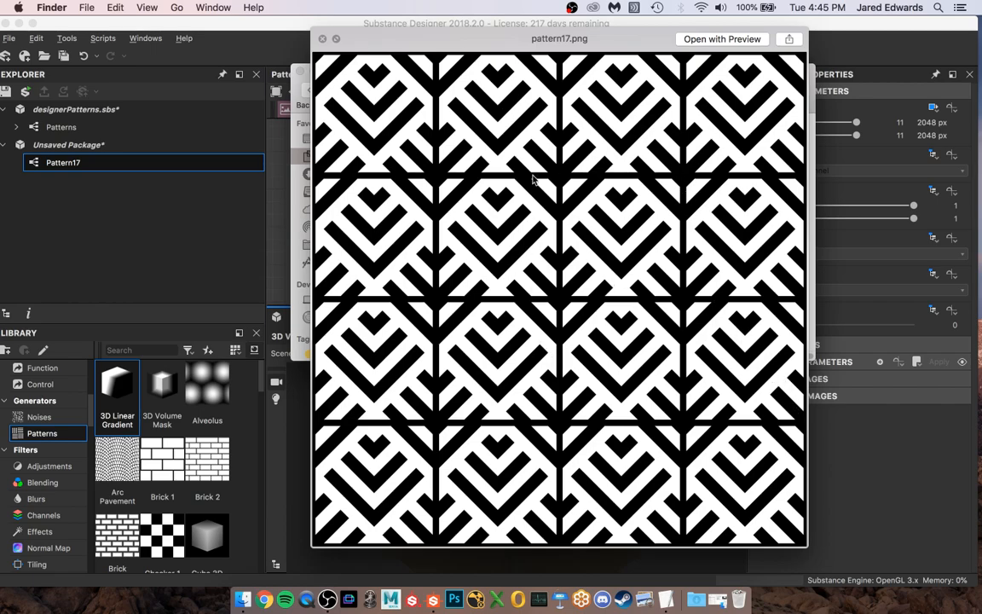
mouse_move(571, 362)
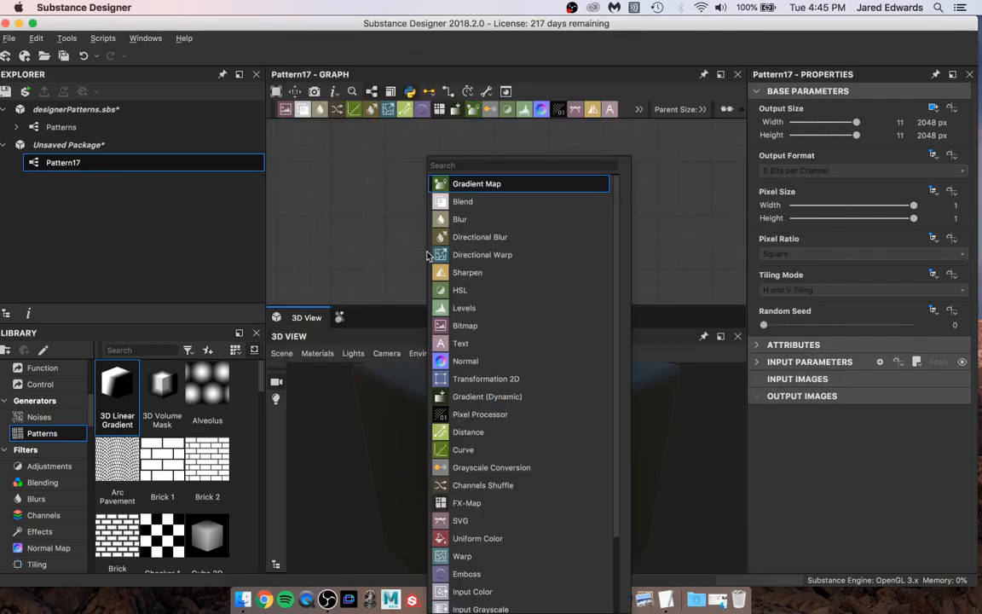
Add a Stripes node giving horizontal black-and-white bands, then bring the pattern17 reference back up
type("stripe")
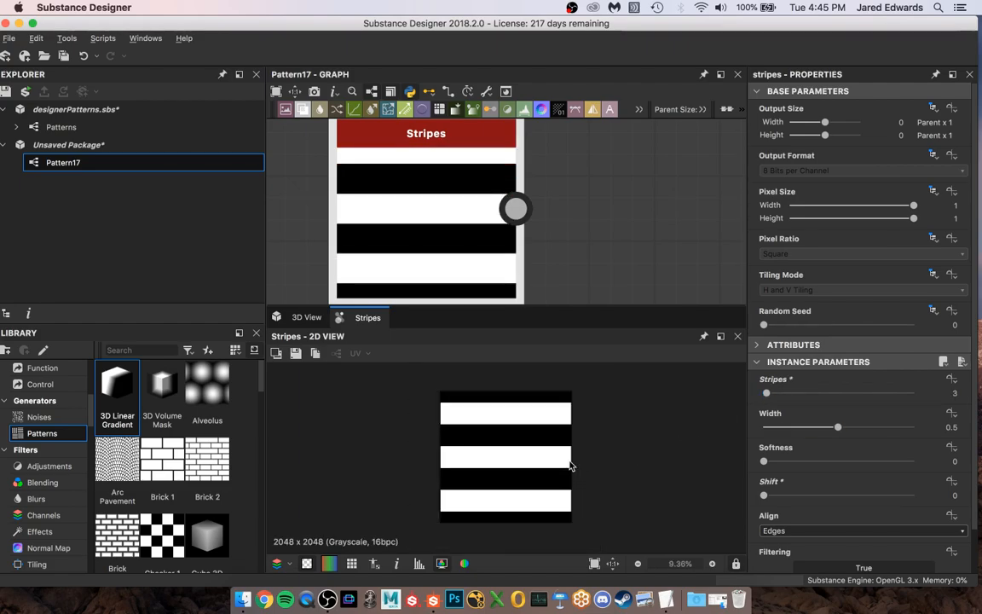
scroll("up", 3)
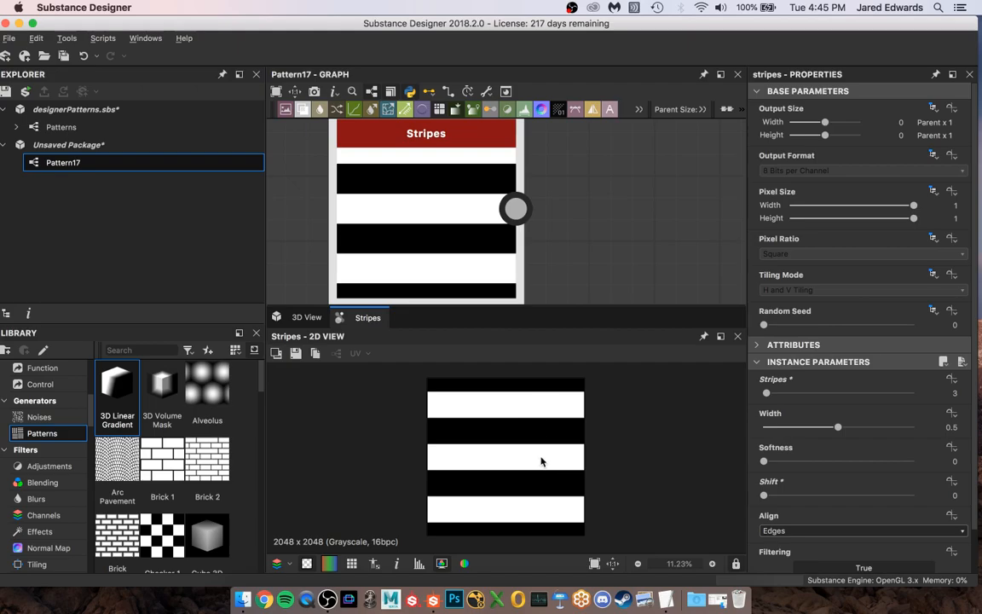
mouse_move(536, 501)
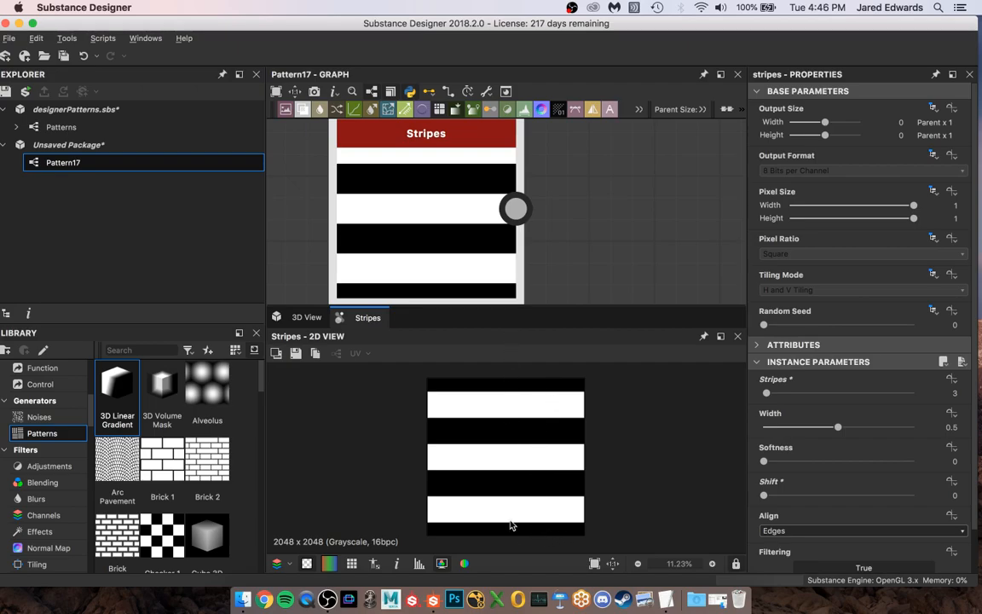
mouse_move(242, 600)
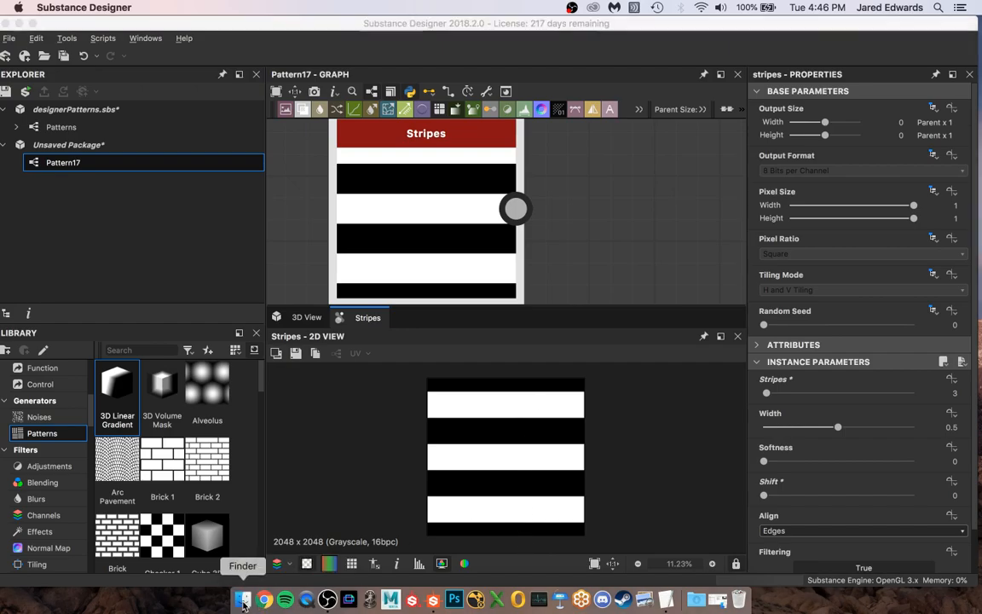
left_click(242, 600)
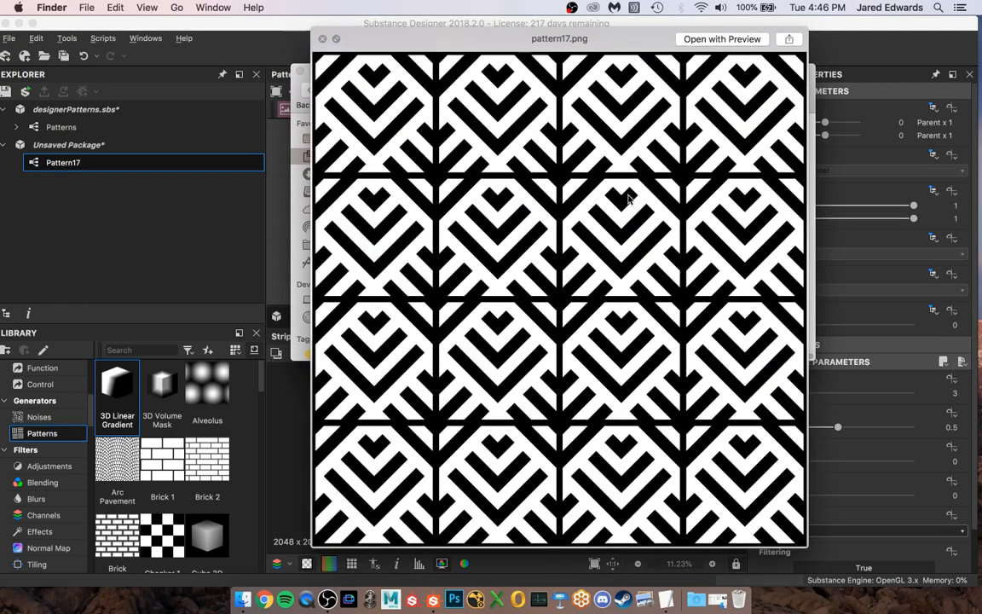
mouse_move(646, 222)
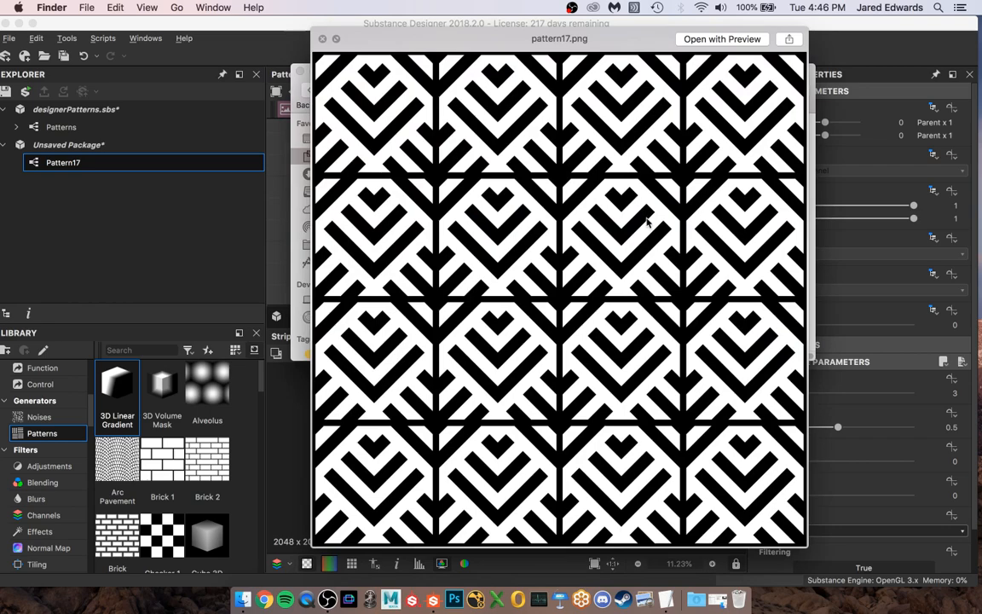
mouse_move(669, 249)
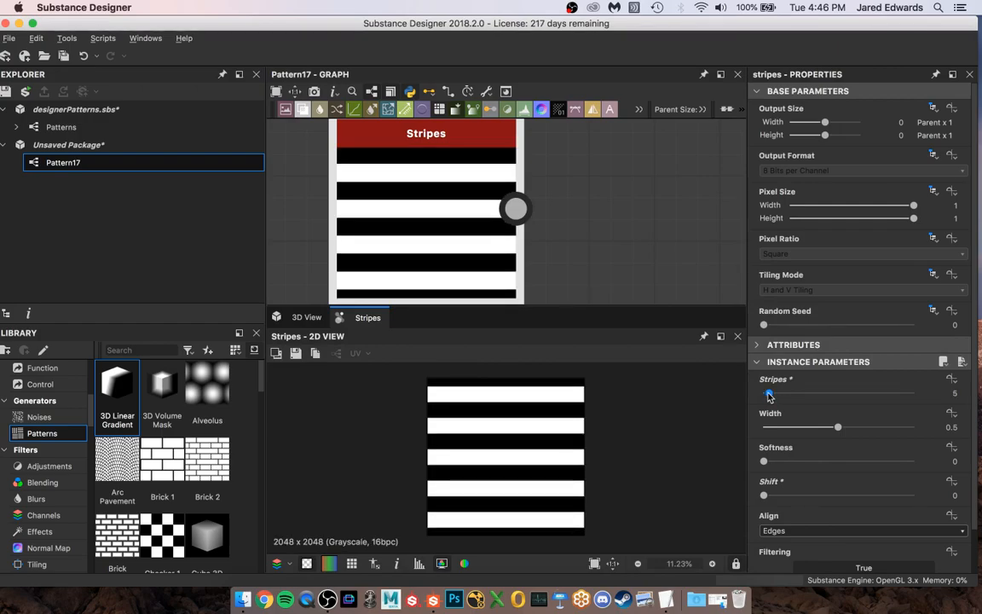
Increase the Stripes count so the horizontal bands become thinner and more numerous
left_click(767, 392)
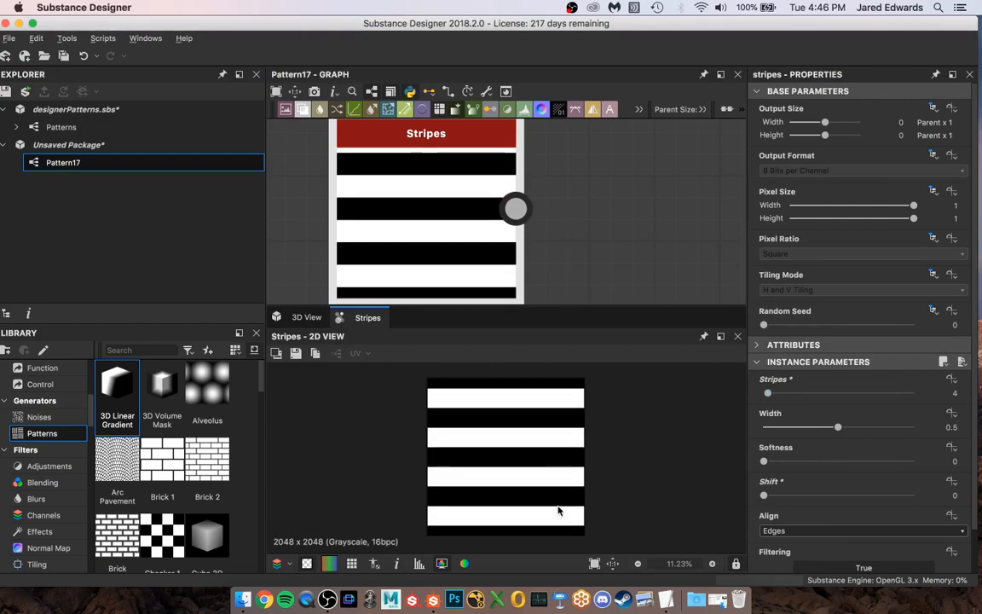
mouse_move(560, 374)
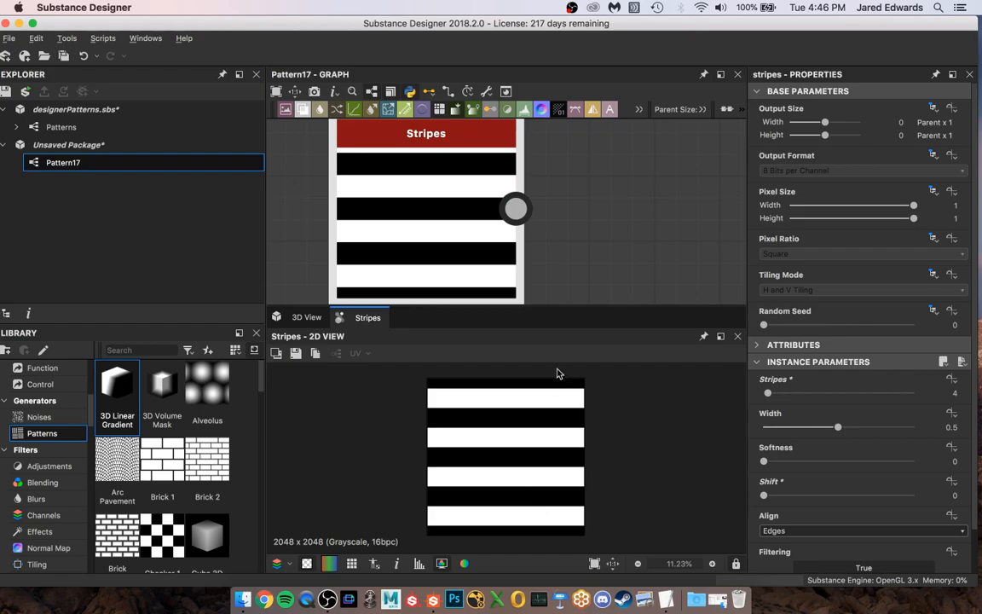
mouse_move(532, 426)
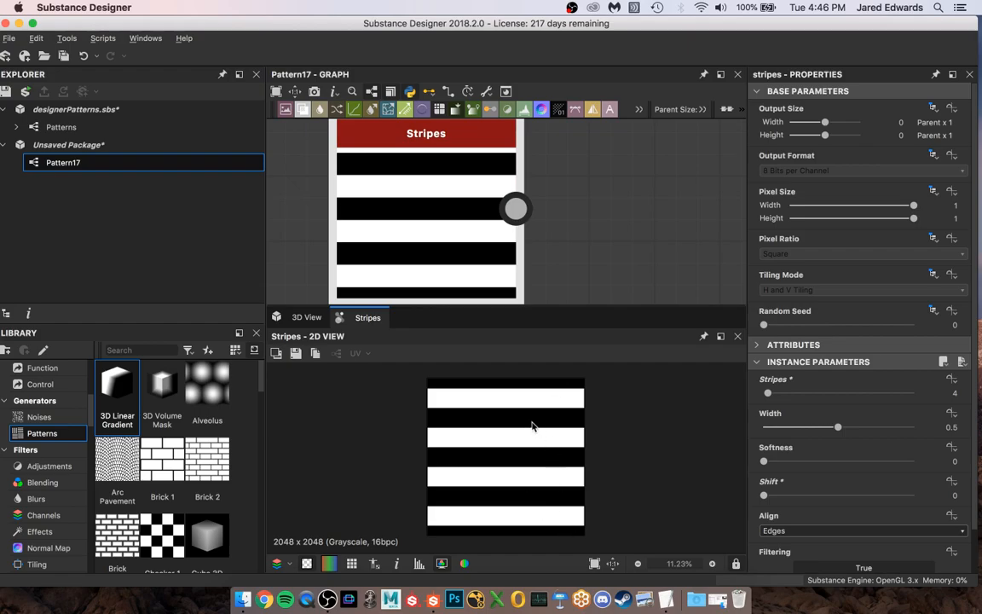
mouse_move(536, 539)
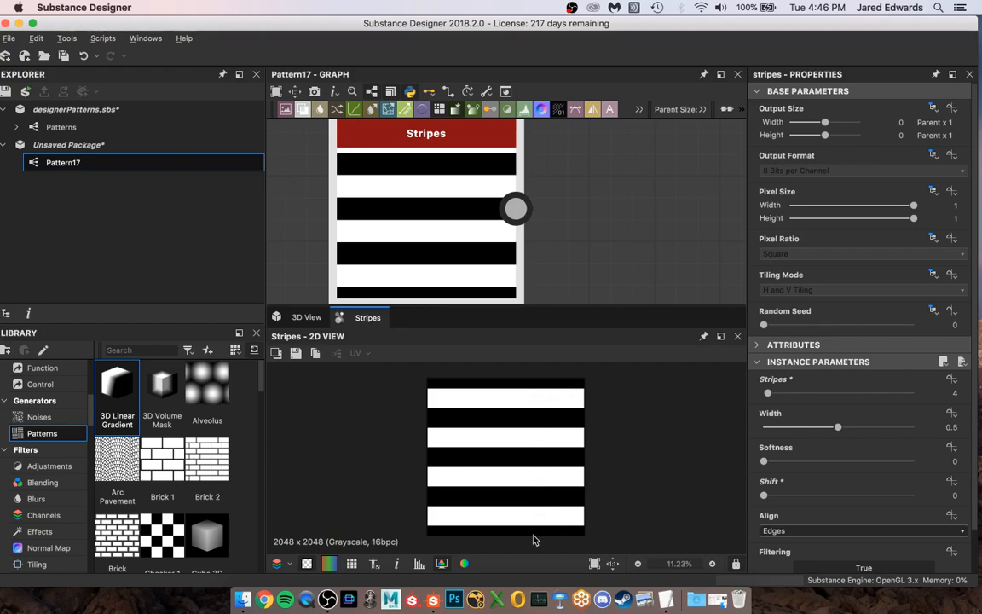
mouse_move(552, 424)
type("trans")
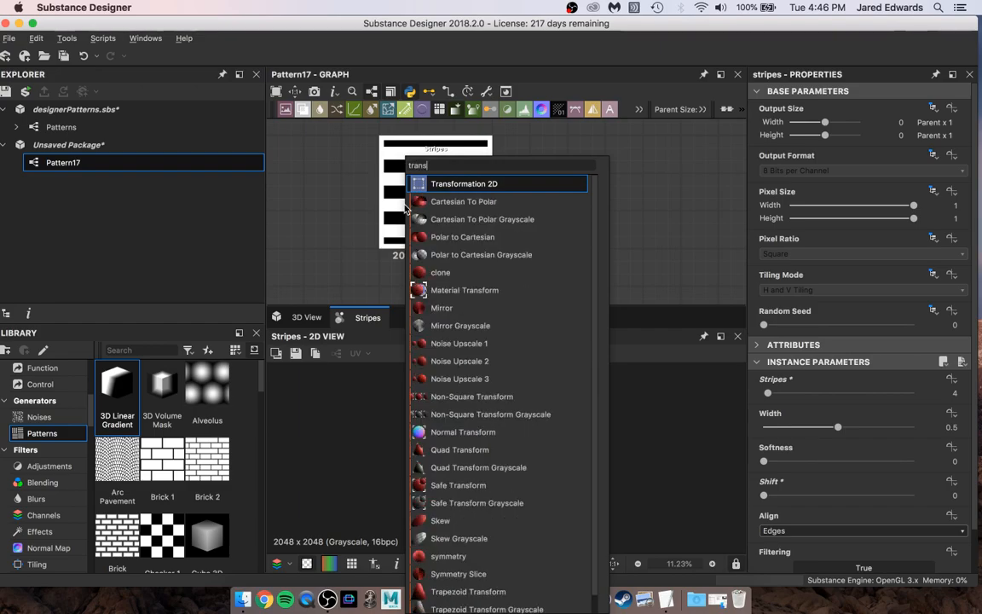
Add a second Transformation 2D node that rotates the horizontal stripes into vertical ones
left_click(464, 184)
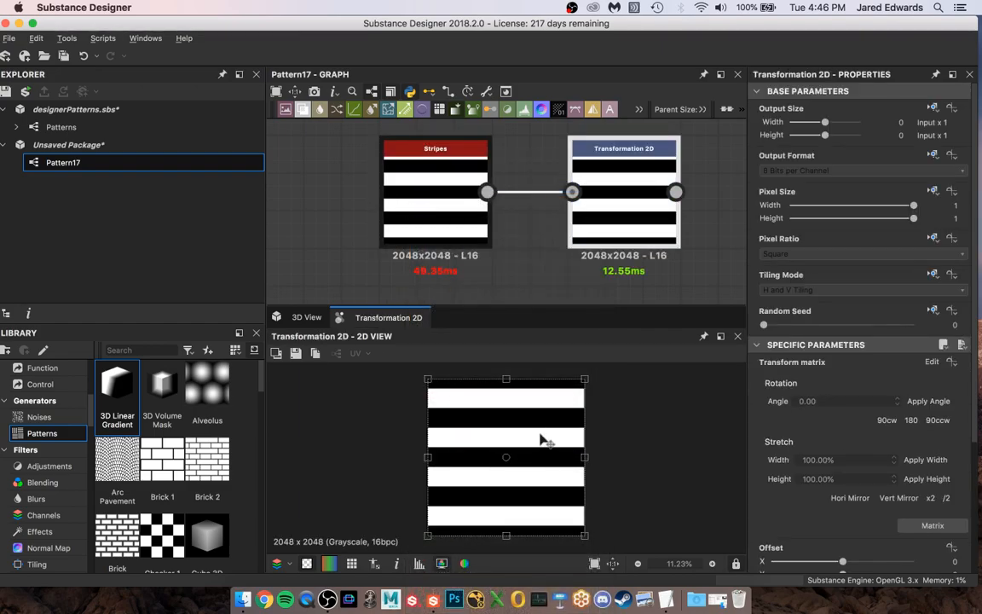
scroll("down", 3)
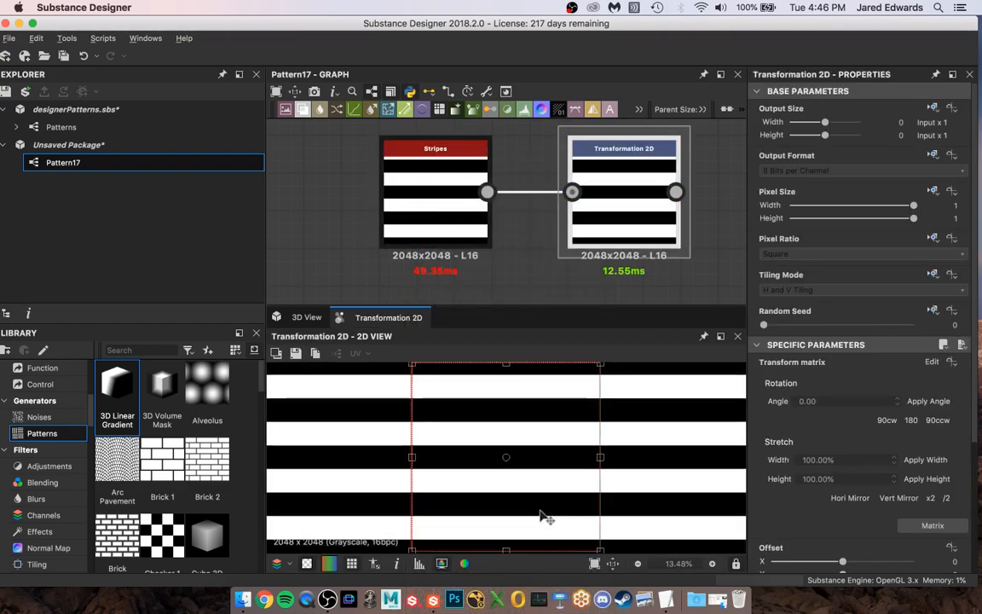
mouse_move(537, 511)
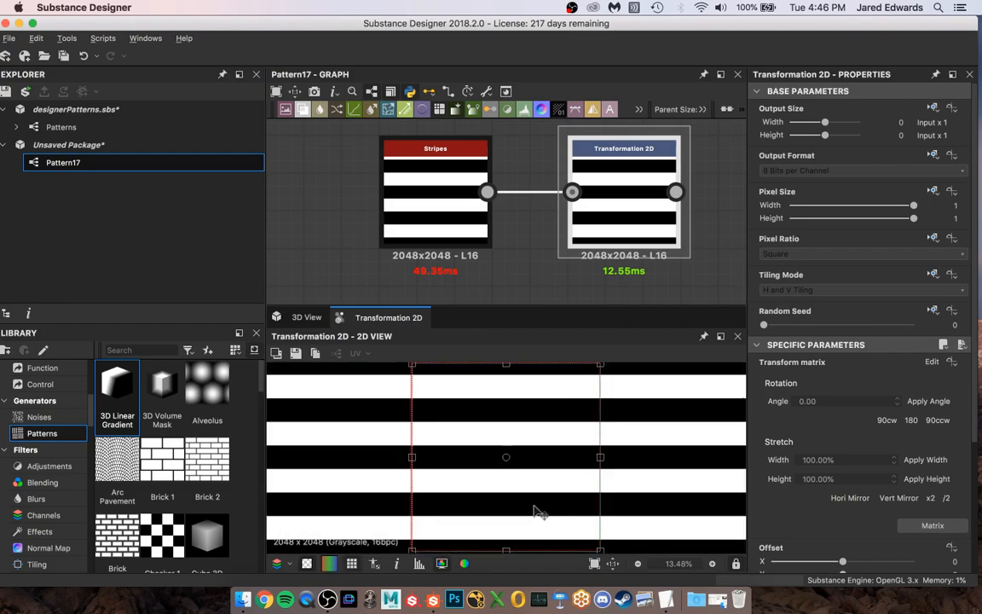
scroll("up", 3)
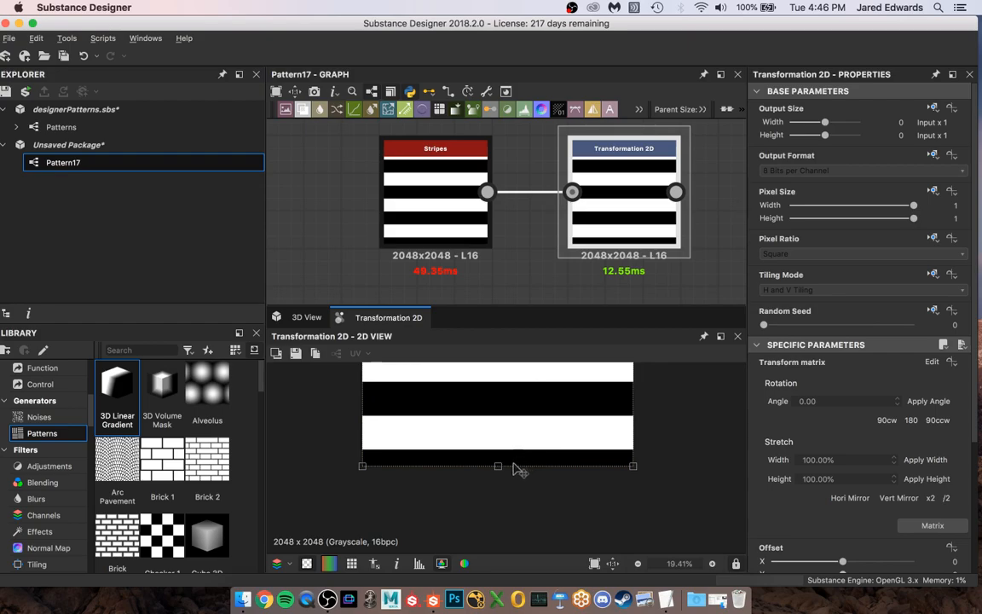
mouse_move(497, 465)
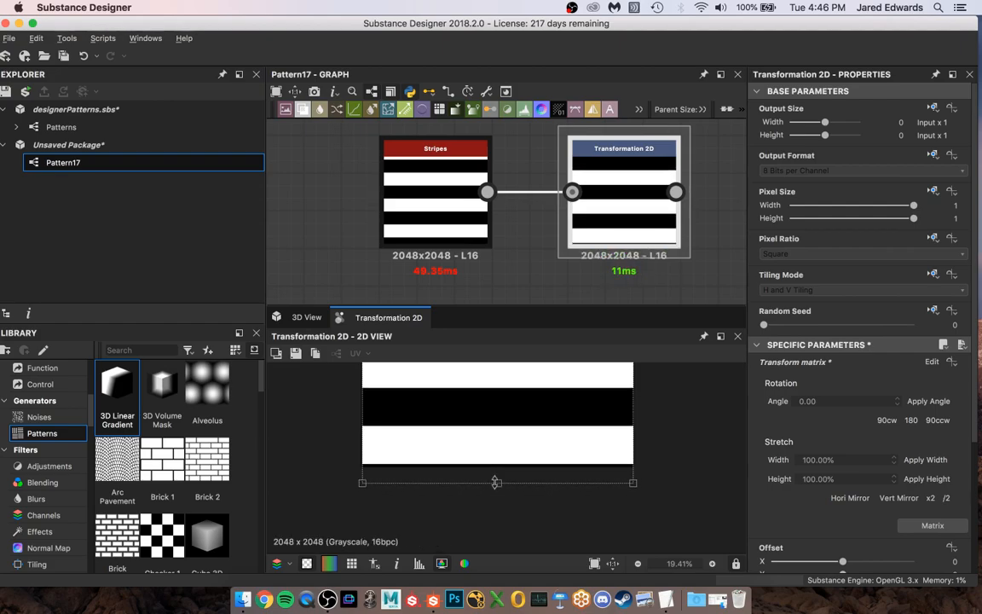
scroll("up", 3)
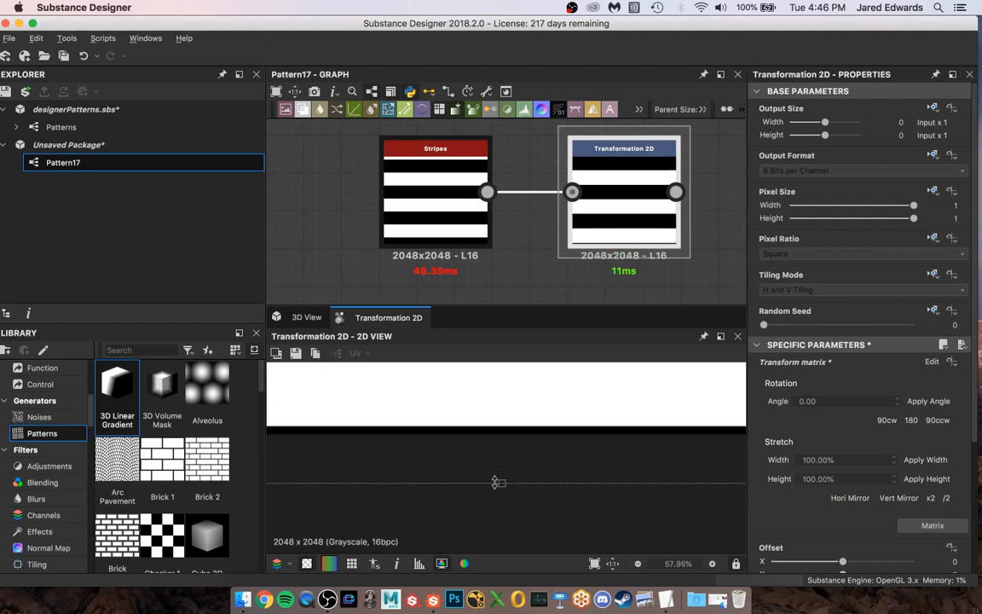
mouse_move(501, 487)
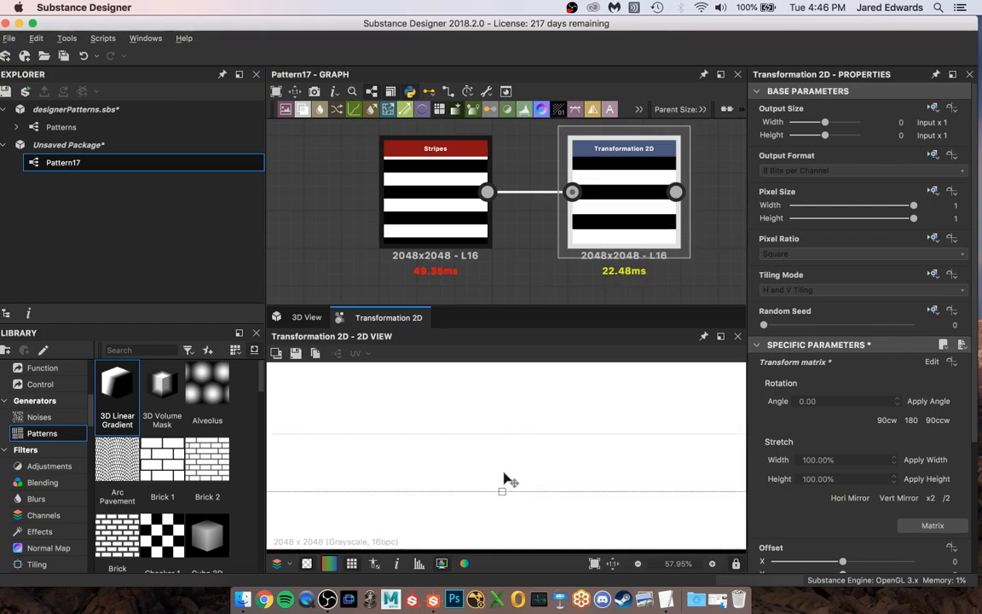
scroll("down", 3)
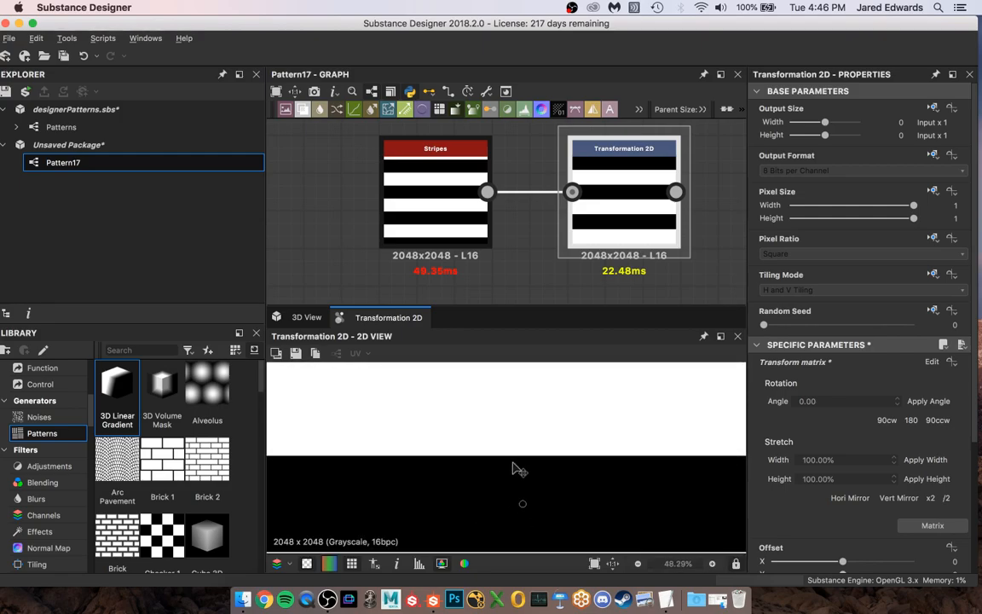
scroll("down", 3)
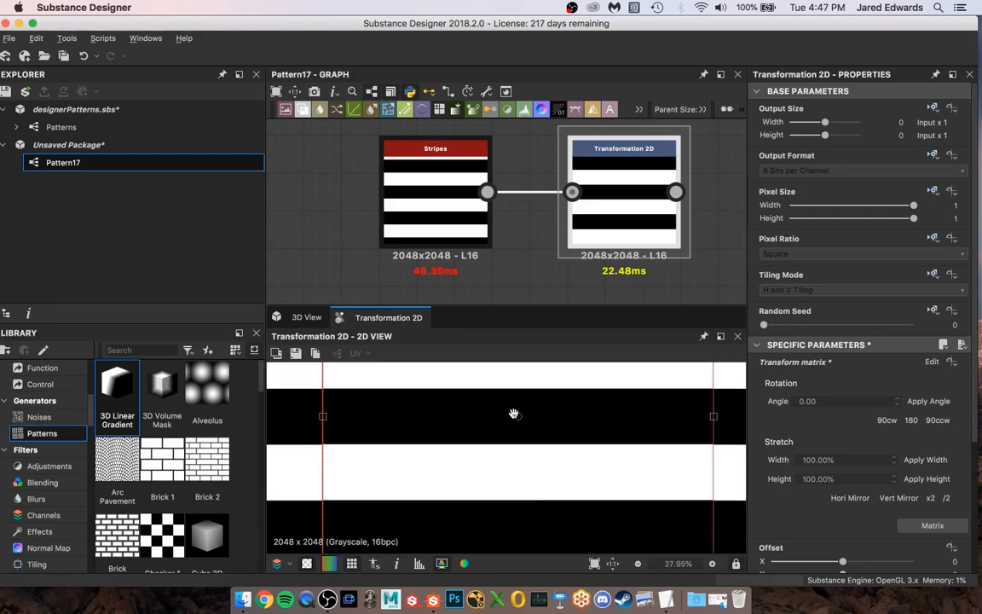
scroll("up", 3)
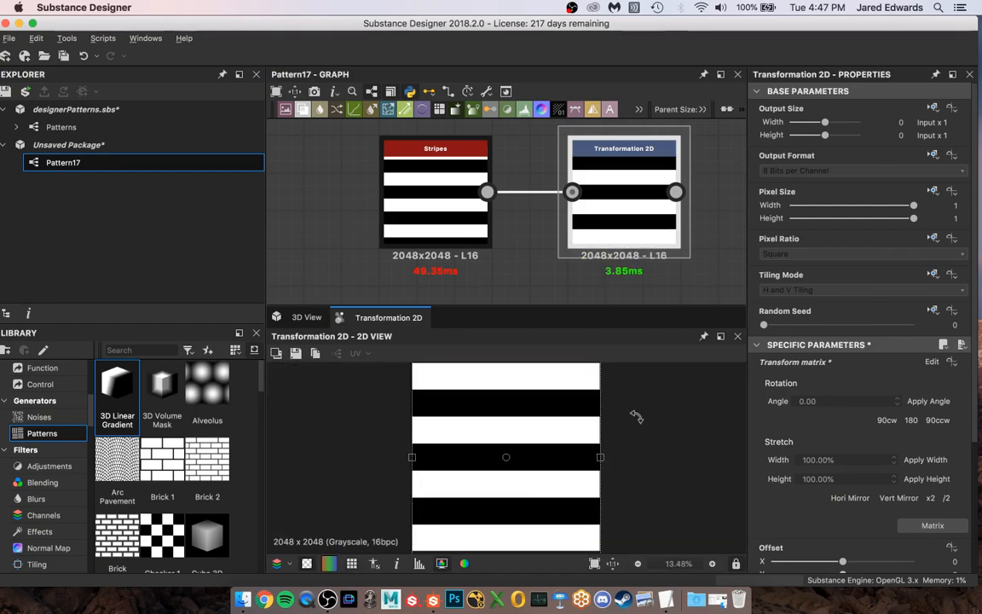
scroll("down", 3)
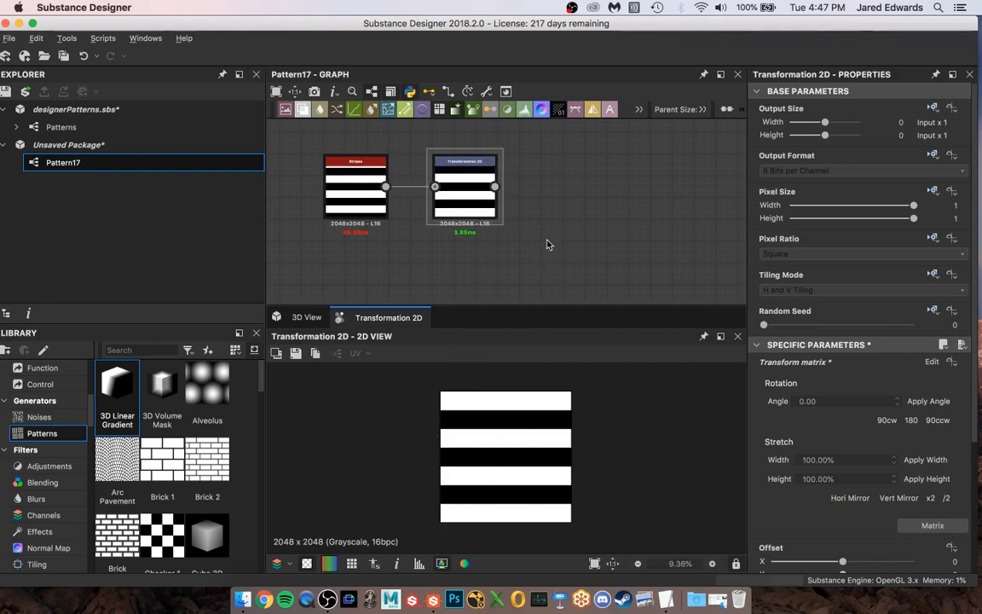
type("trans")
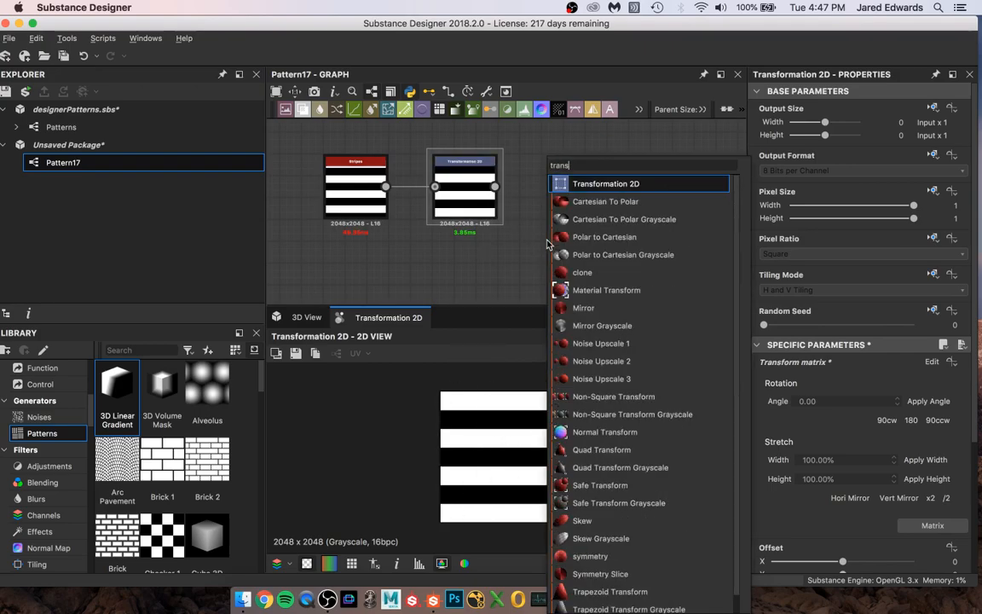
left_click(606, 184)
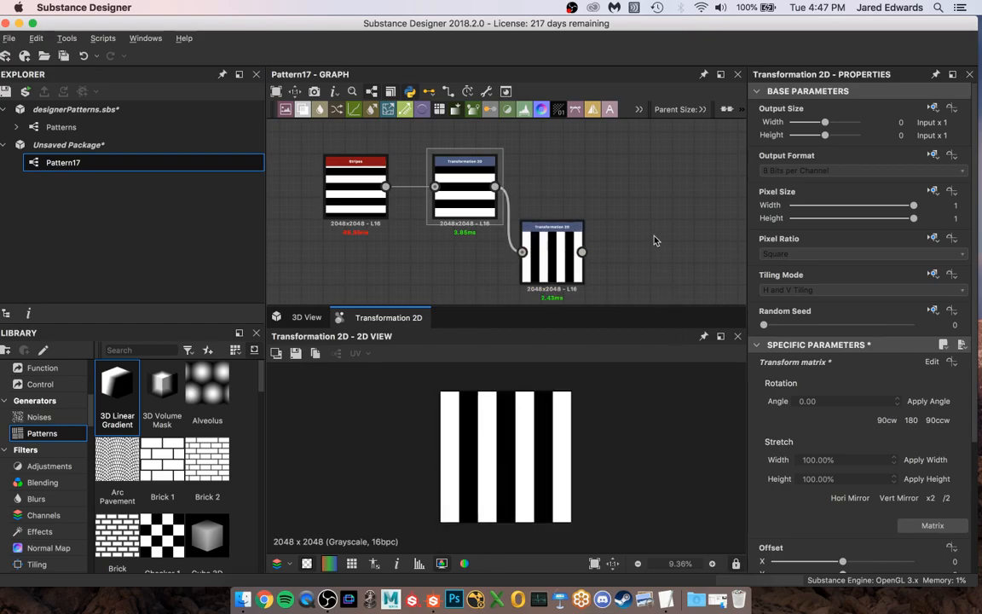
mouse_move(242, 600)
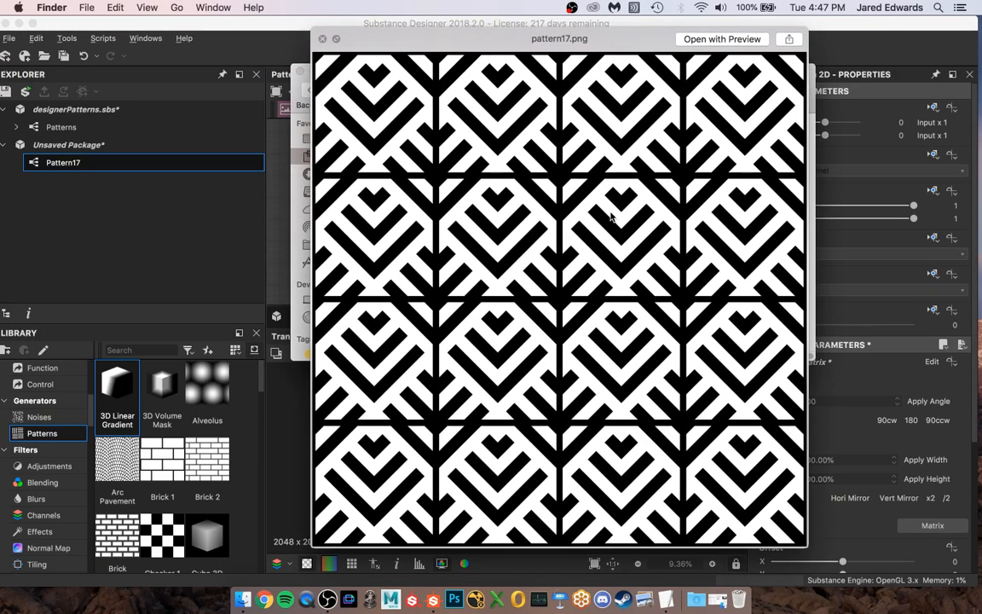
mouse_move(638, 239)
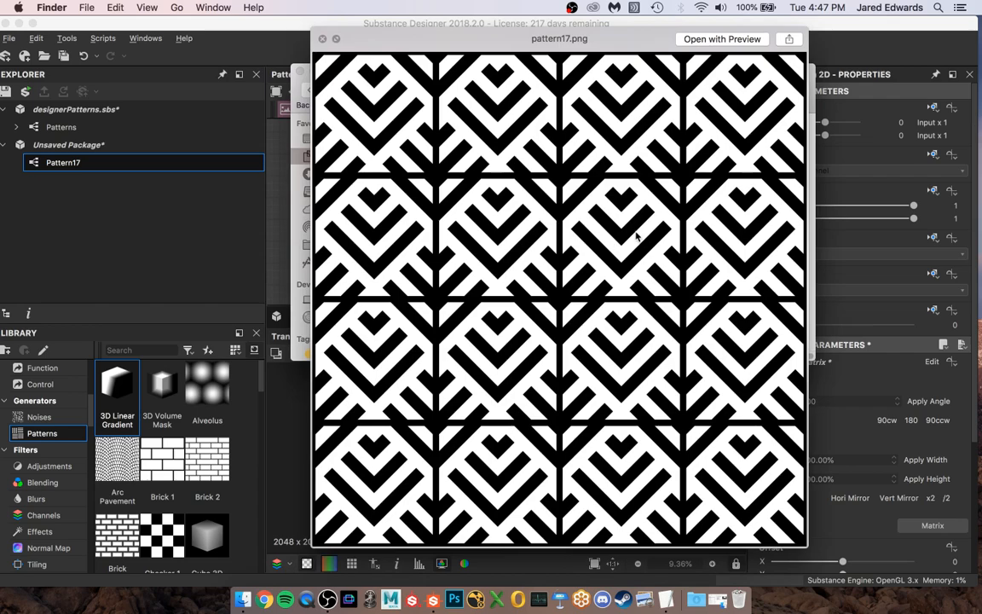
mouse_move(624, 298)
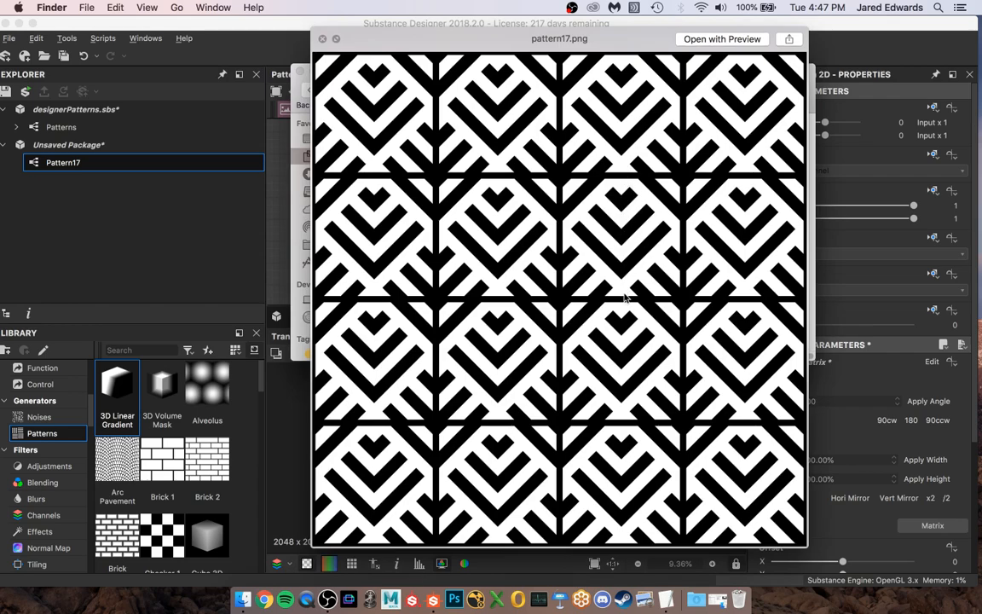
mouse_move(621, 308)
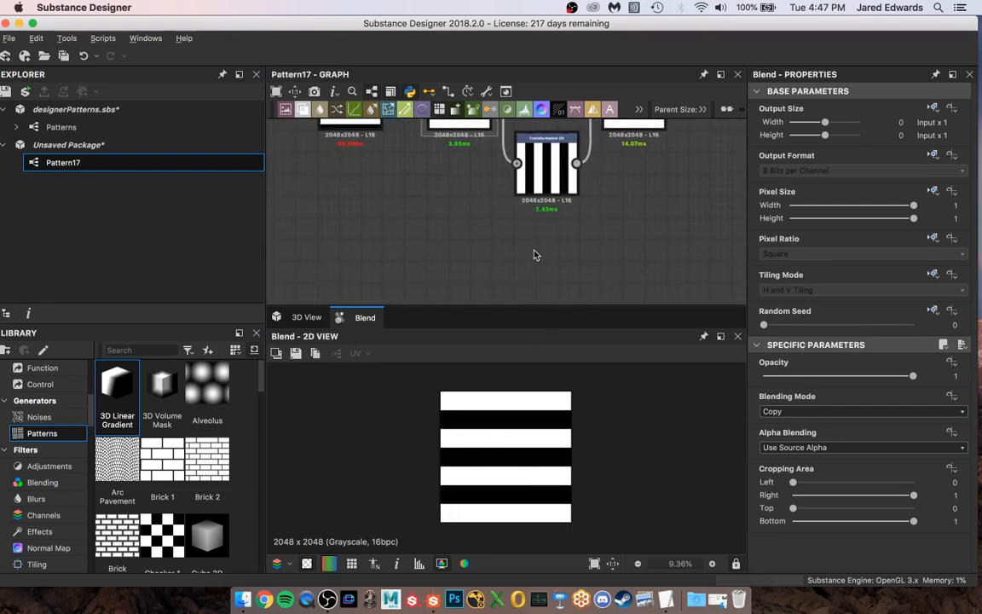
Add a square Shape node below the stripe nodes and follow it with a Transformation 2D node
left_click(525, 252)
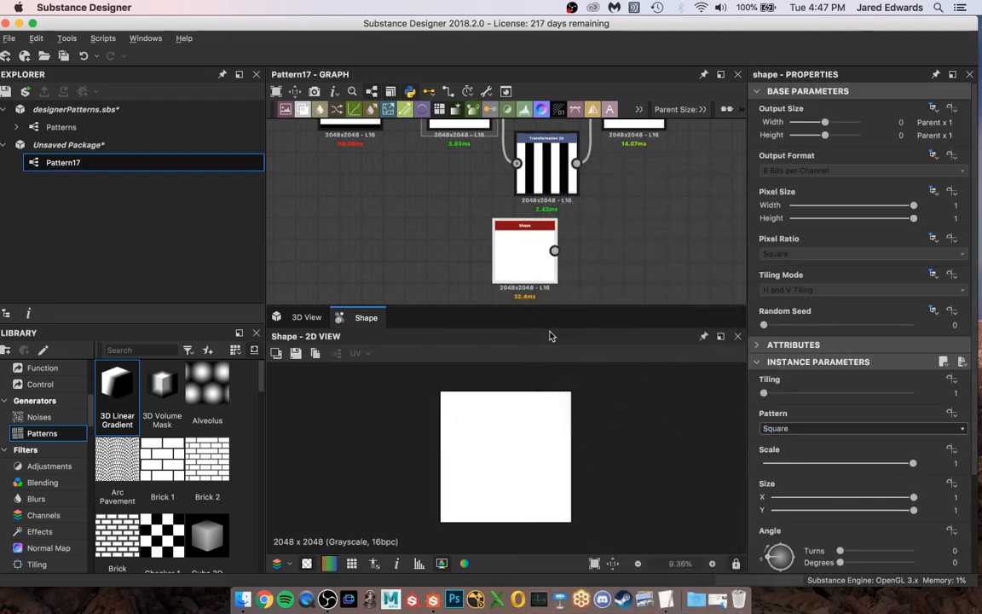
left_click_drag(525, 249, 480, 249)
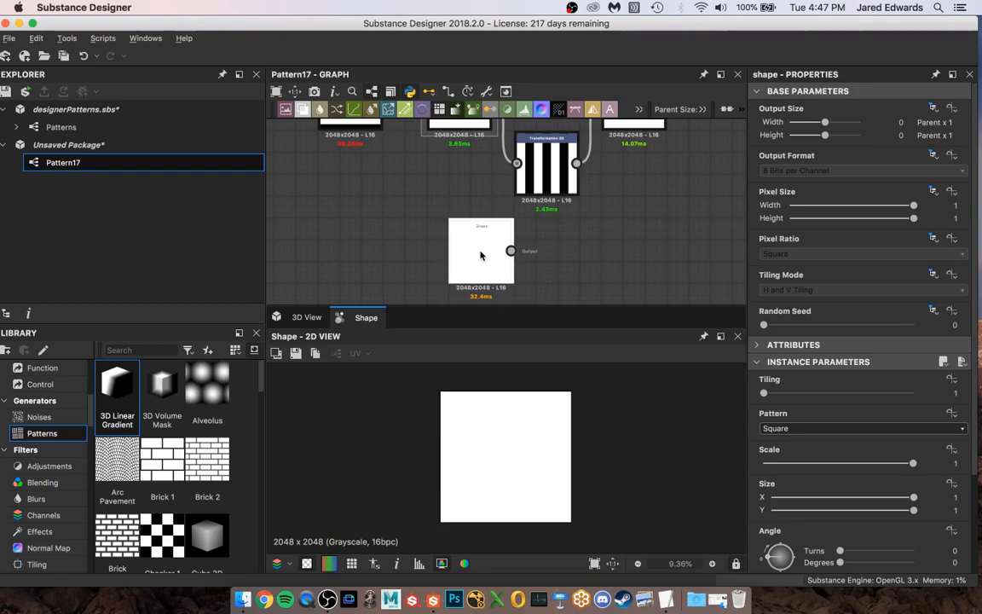
left_click(481, 256)
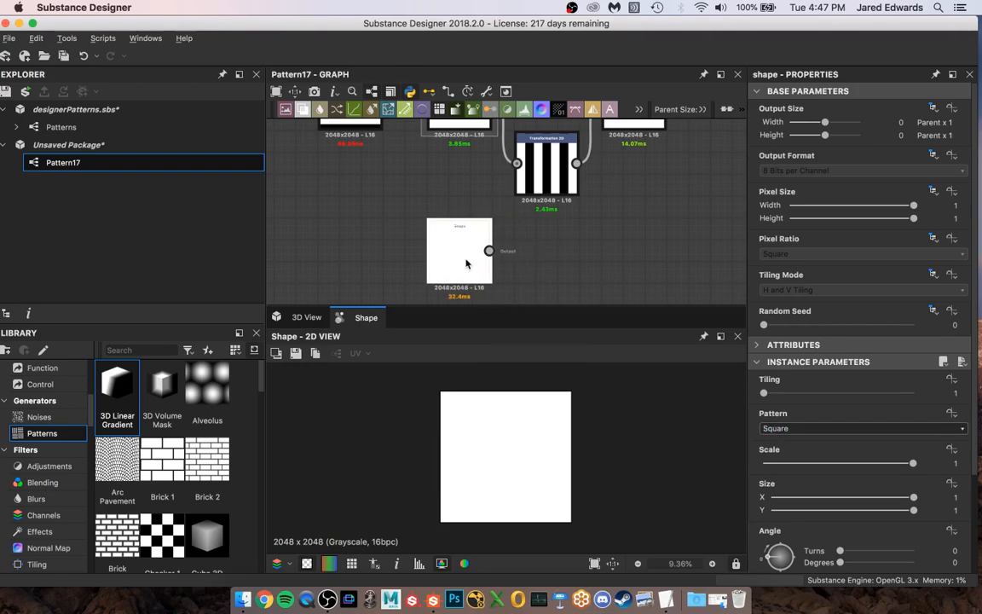
left_click(570, 250)
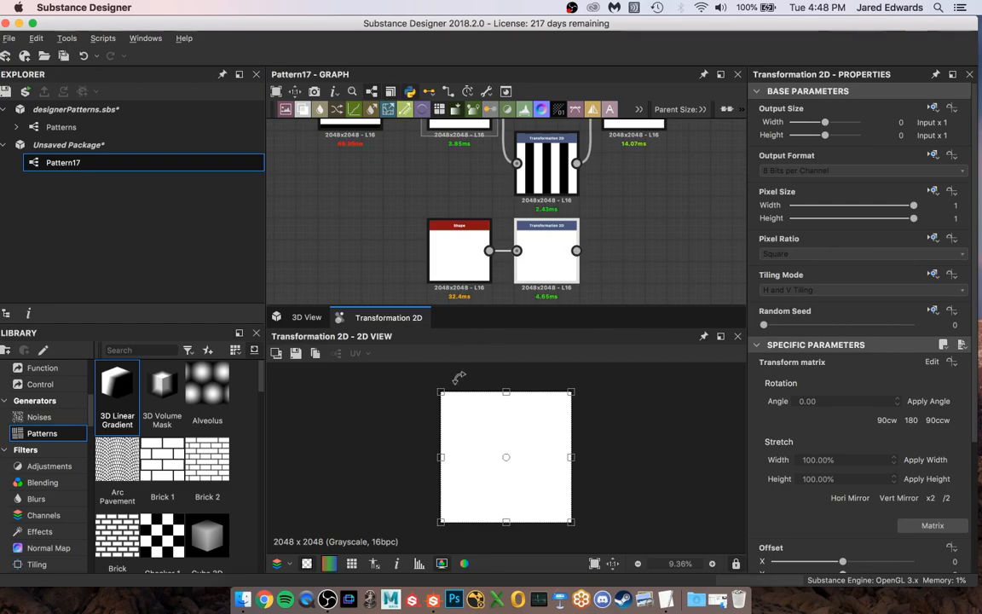
mouse_move(898, 498)
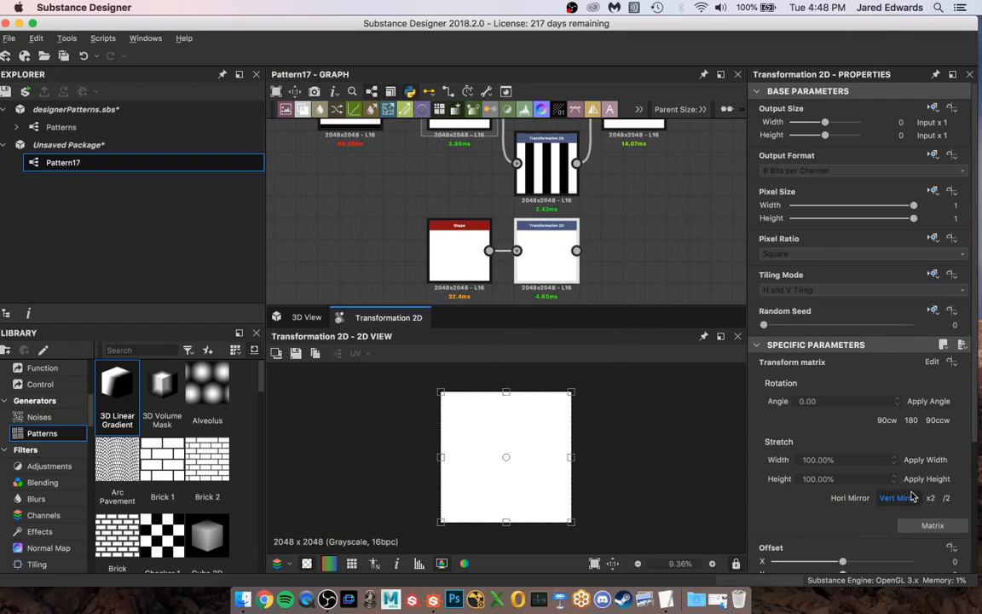
mouse_move(880, 515)
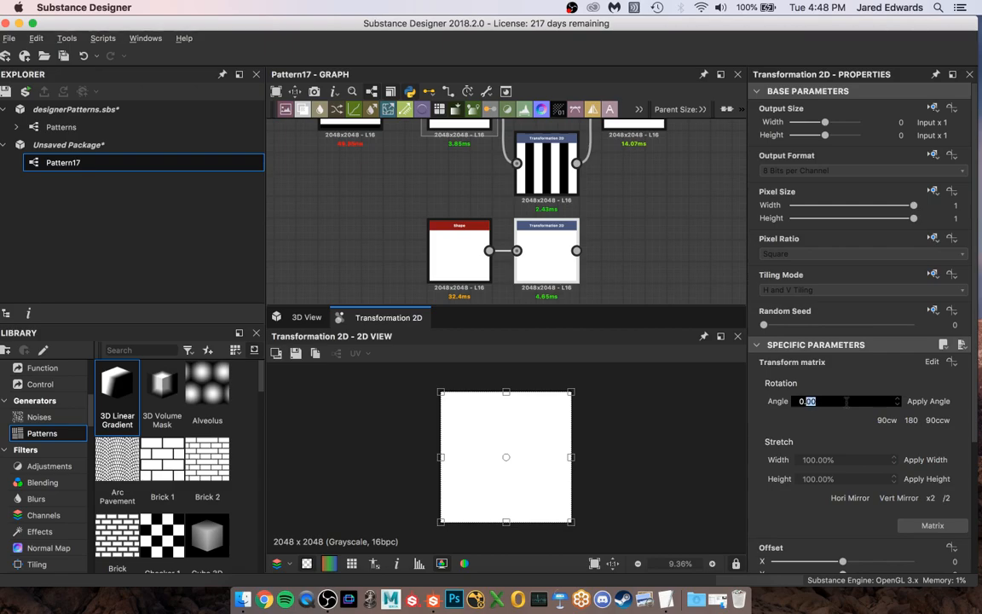
Set the Transformation 2D rotation angle after the square to 45 degrees
type("45")
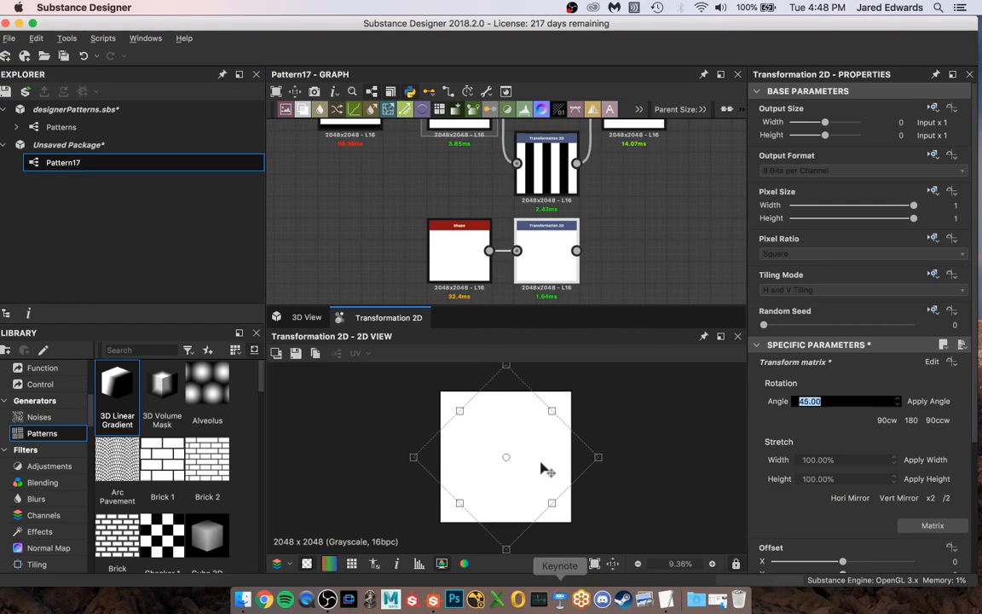
mouse_move(559, 402)
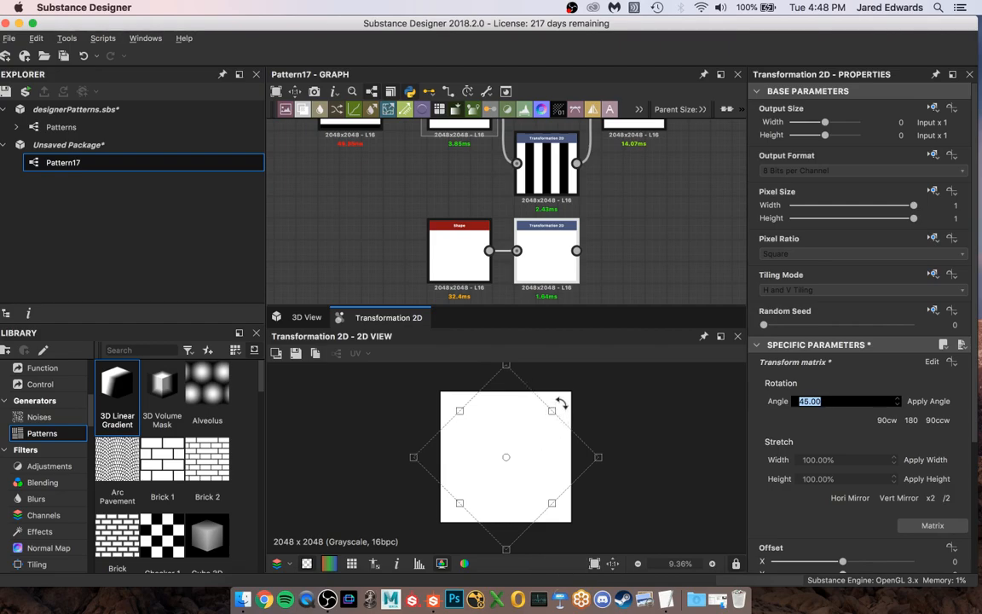
mouse_move(912, 388)
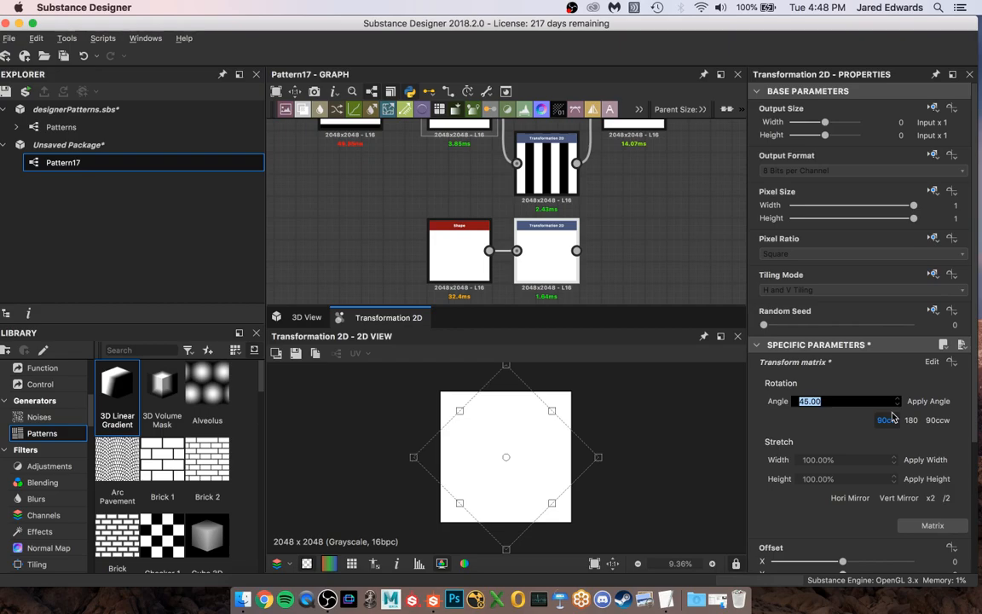
mouse_move(474, 446)
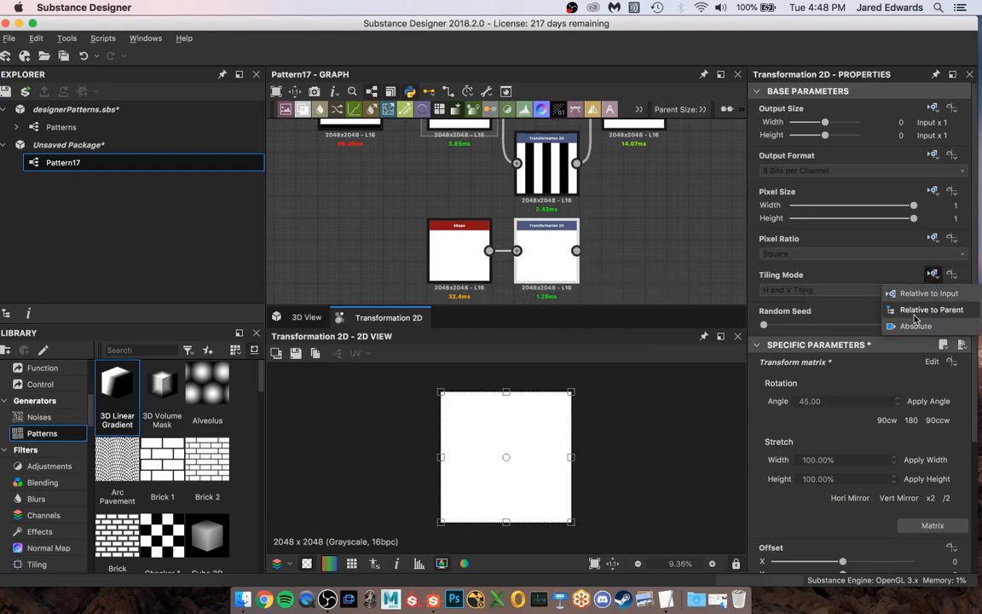
Turn off tiling on the rotated square so it reads as a diagonal white triangle on black
left_click(861, 289)
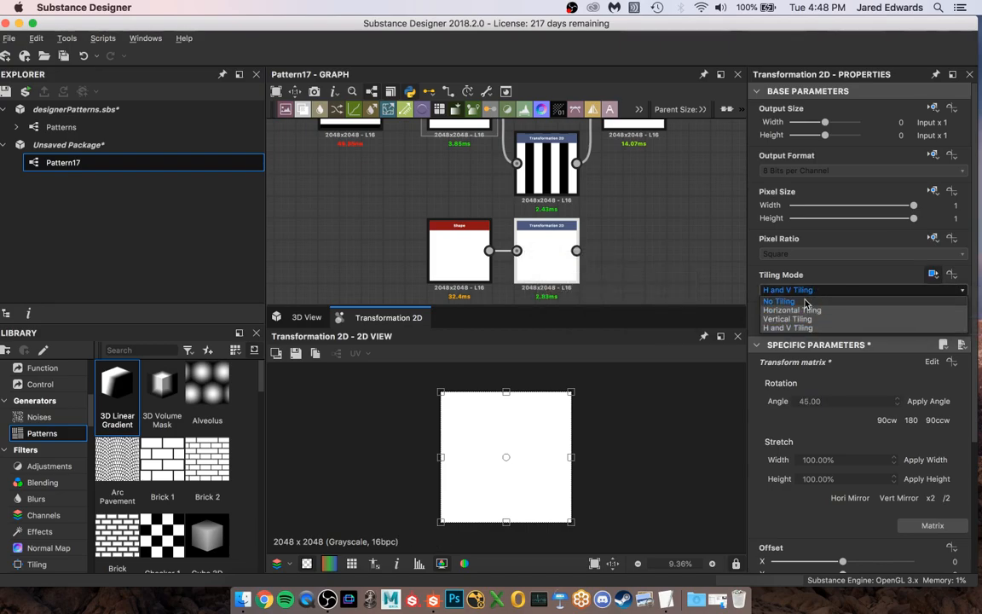
left_click(778, 300)
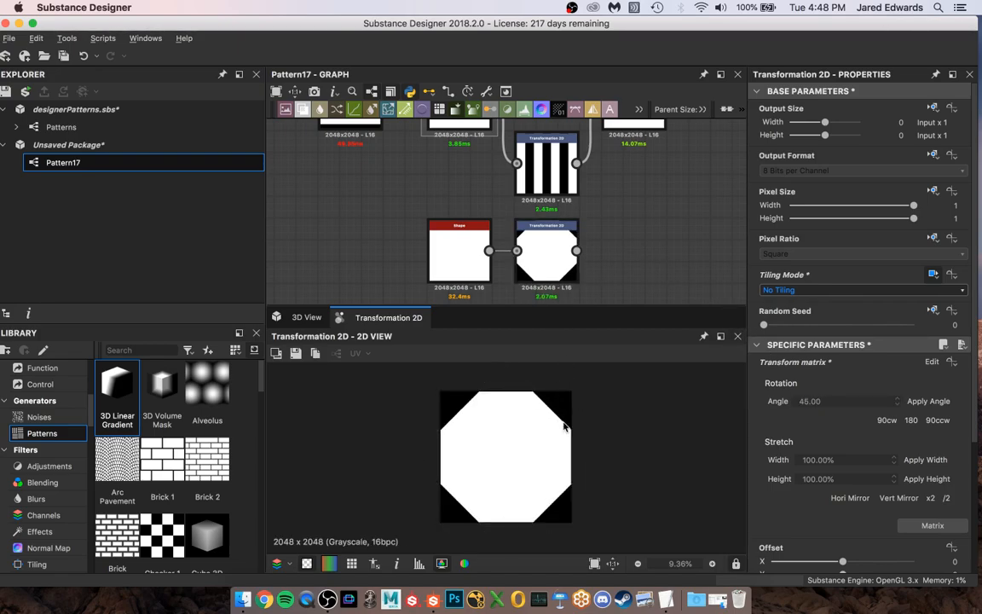
mouse_move(539, 416)
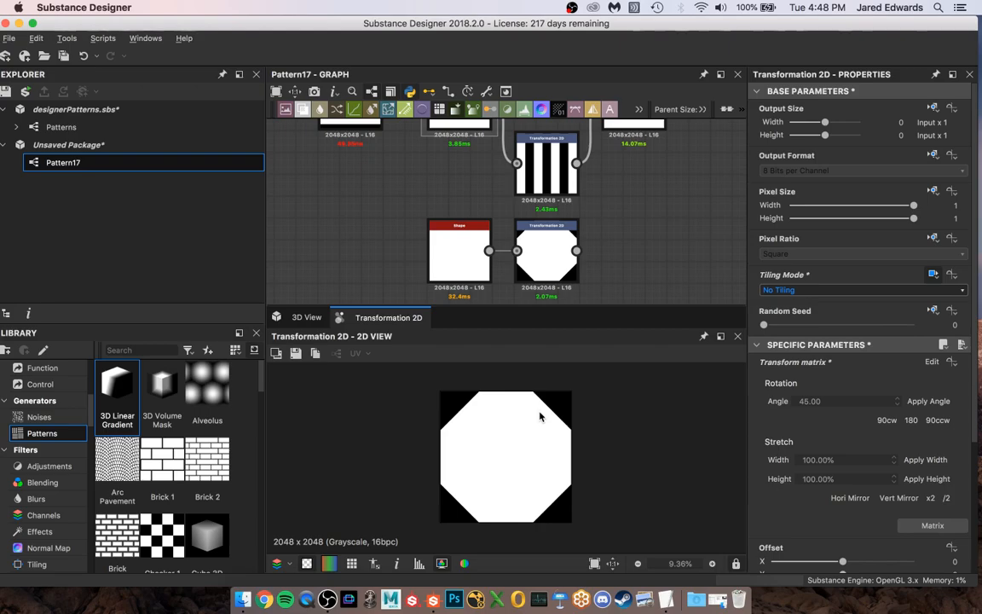
mouse_move(557, 436)
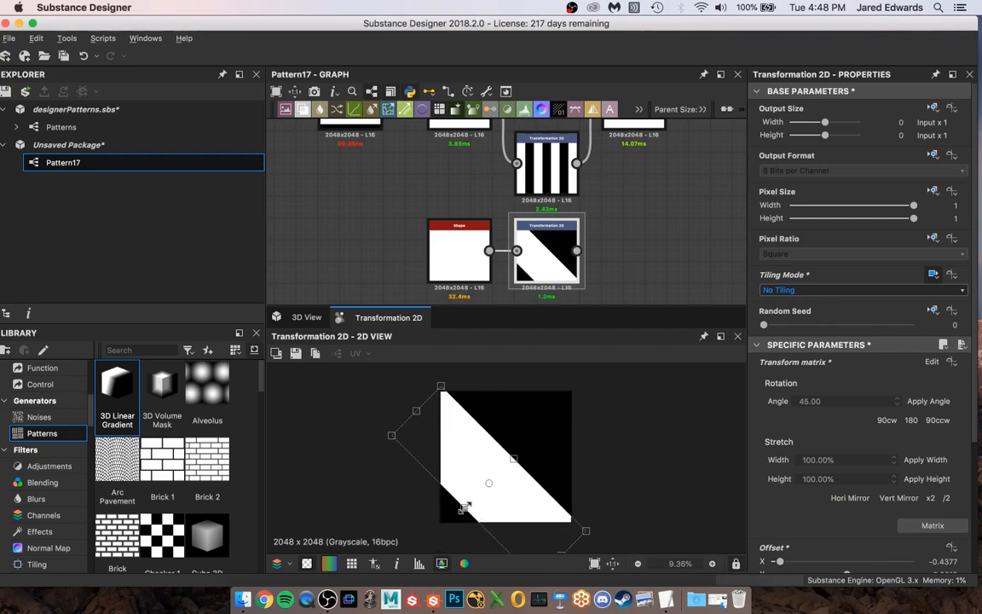
scroll("up", 3)
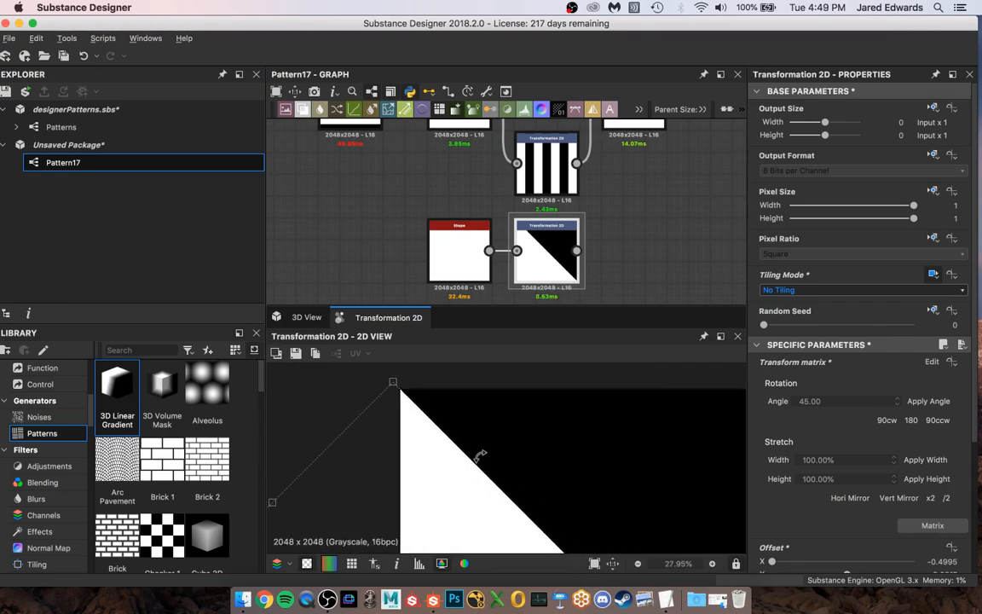
scroll("down", 3)
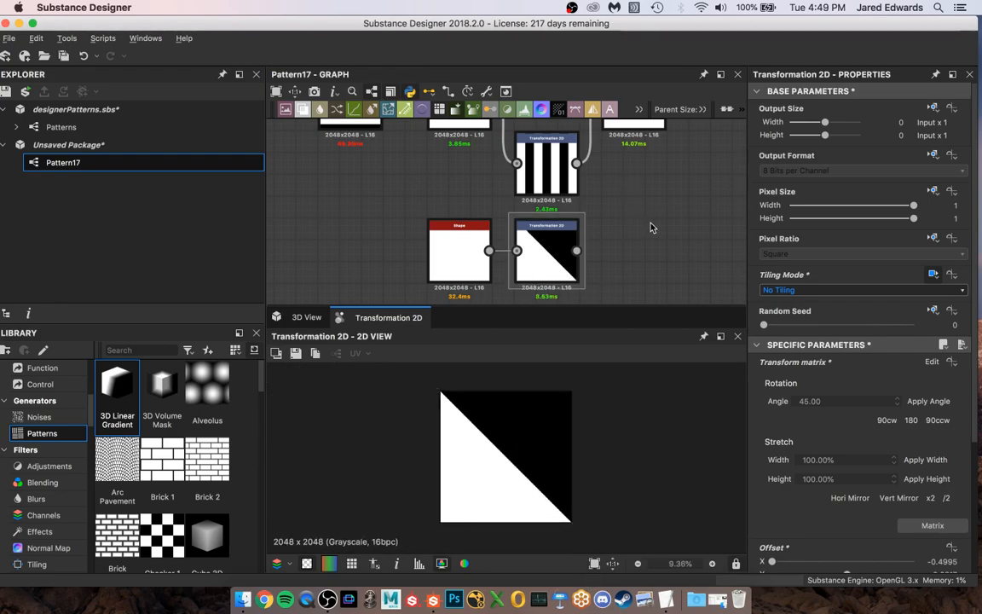
mouse_move(508, 481)
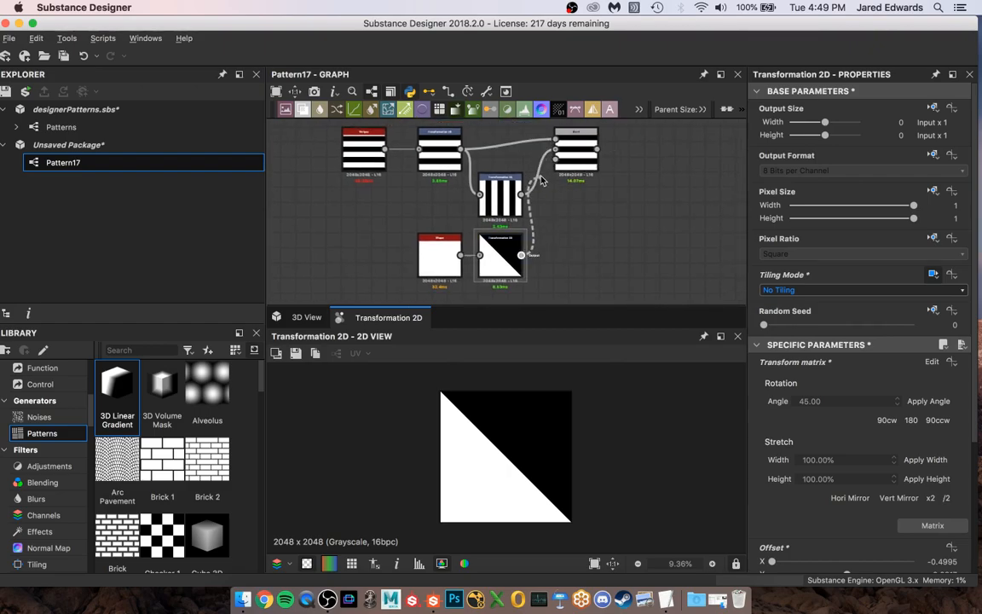
mouse_move(549, 171)
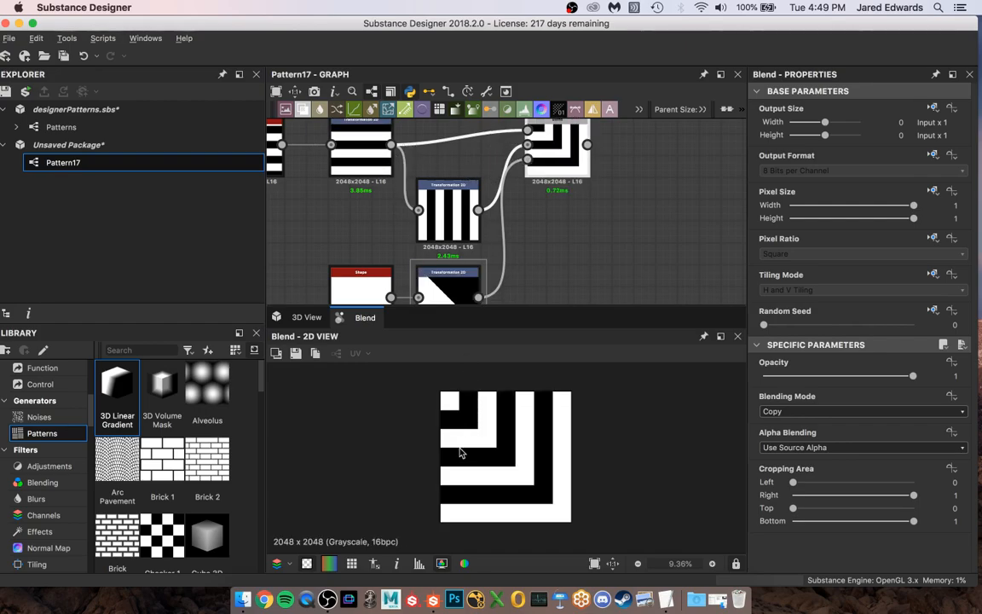
mouse_move(518, 402)
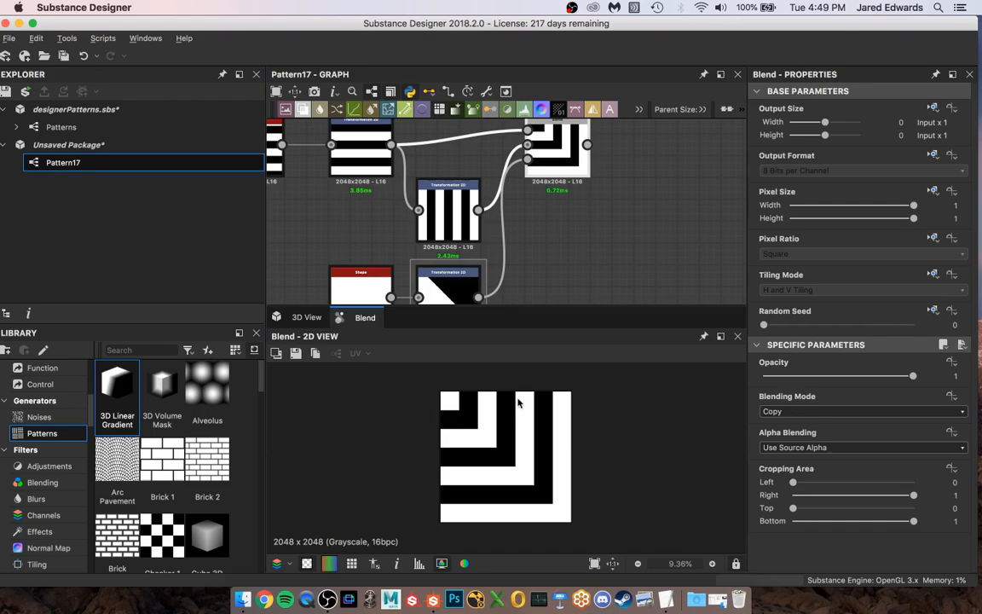
mouse_move(503, 310)
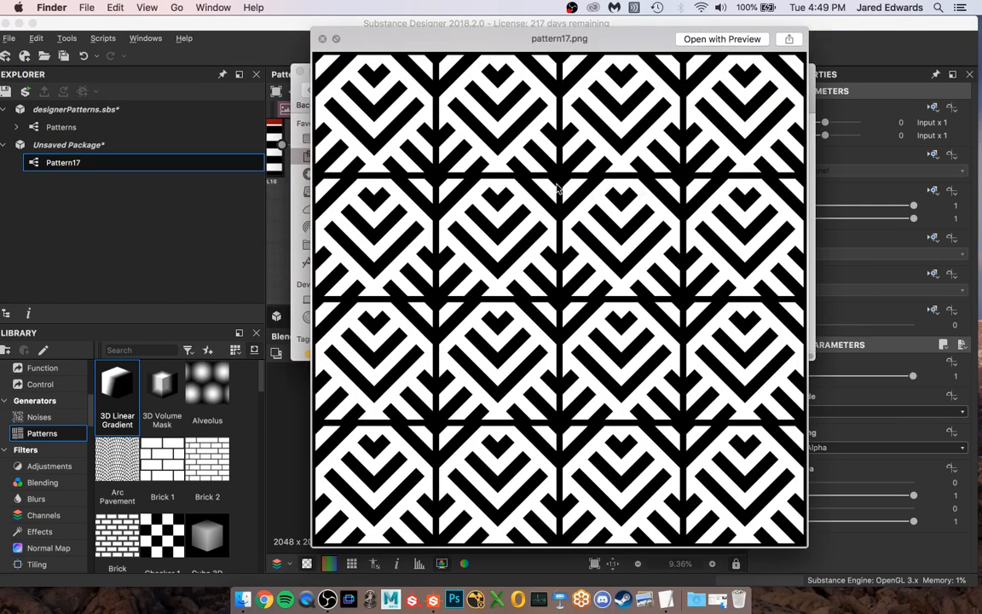
mouse_move(674, 280)
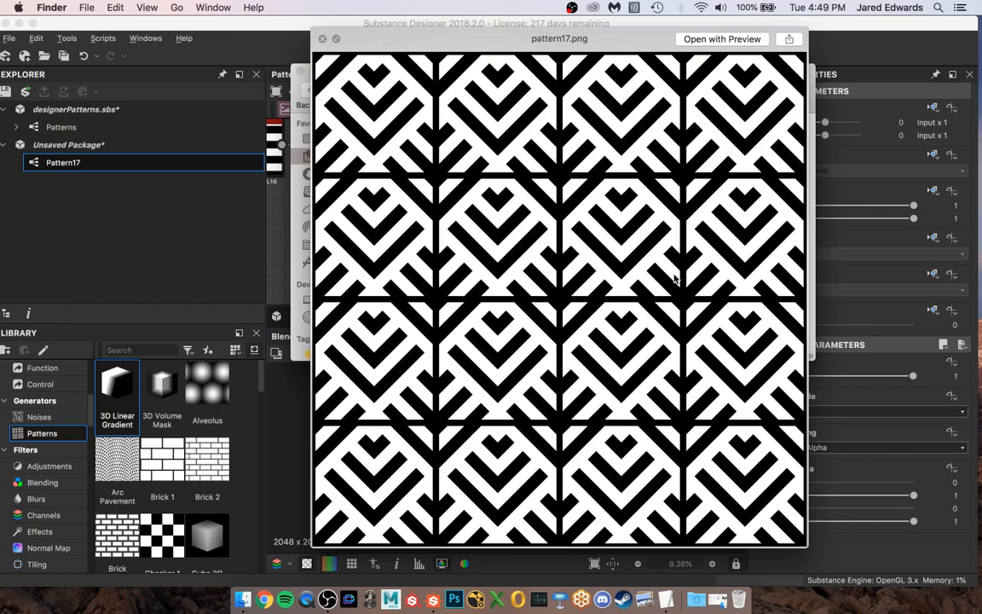
mouse_move(559, 303)
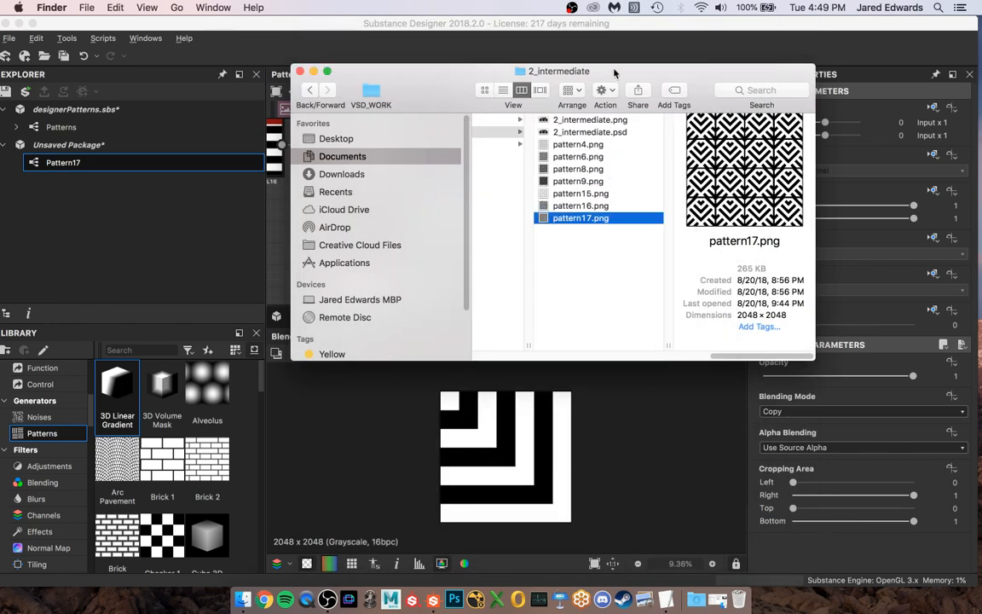
Return from the closed reference preview to the Substance Designer graph
left_click(300, 72)
type("safe")
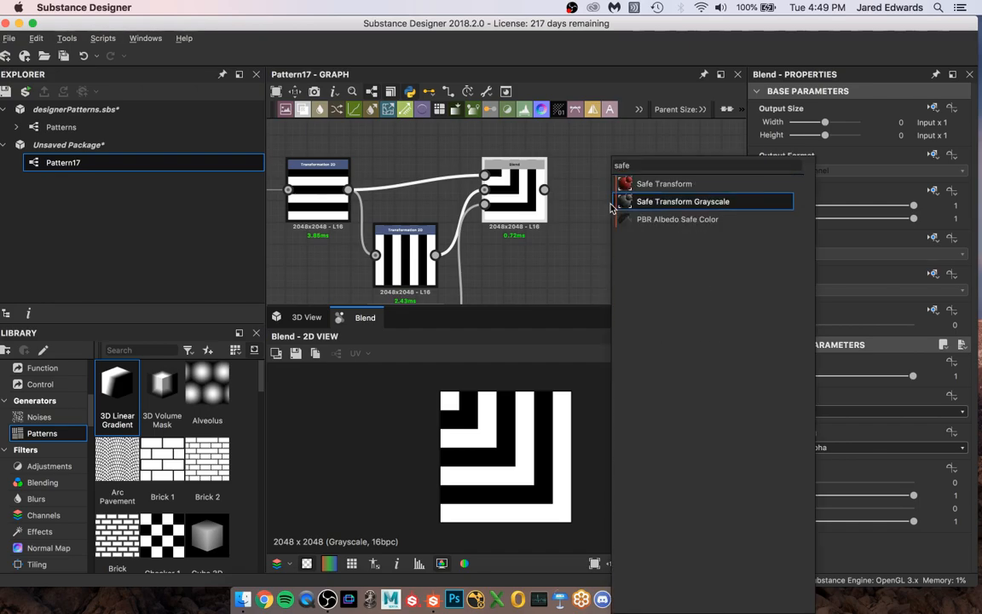
Add a Safe Transform Grayscale node fed by the Blend's nested-stripe output
left_click(682, 201)
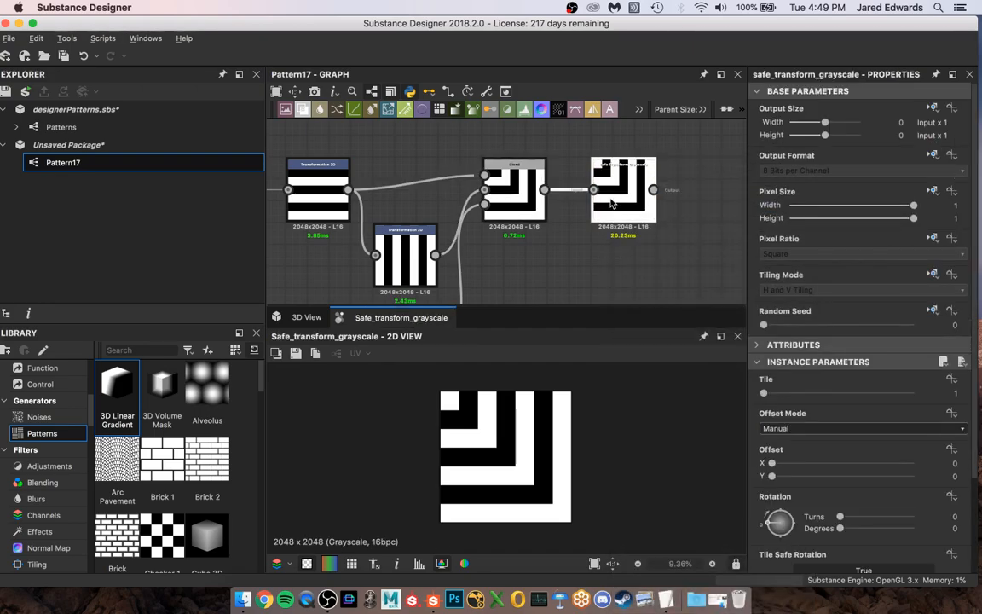
left_click(622, 164)
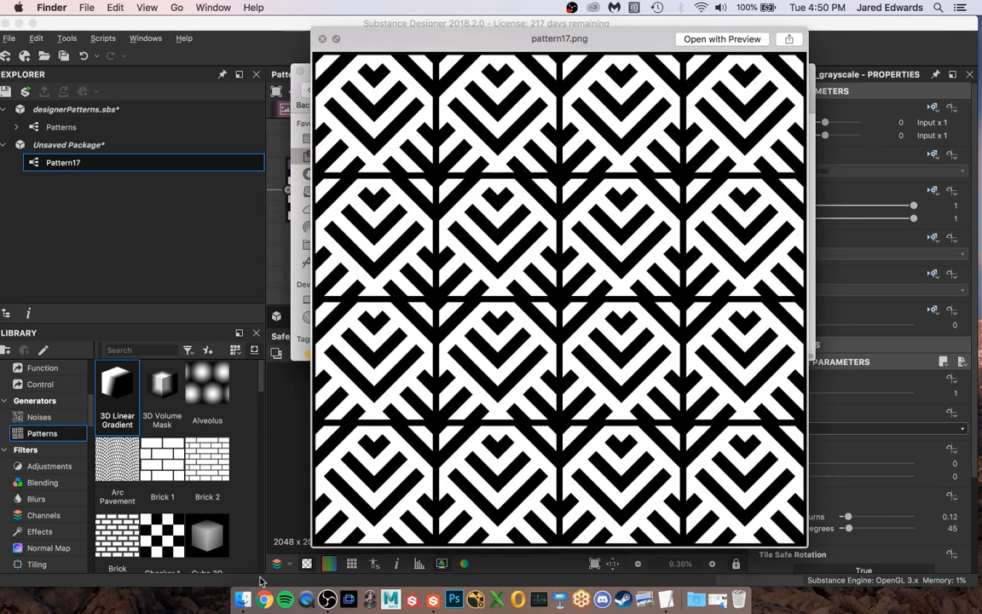
mouse_move(527, 211)
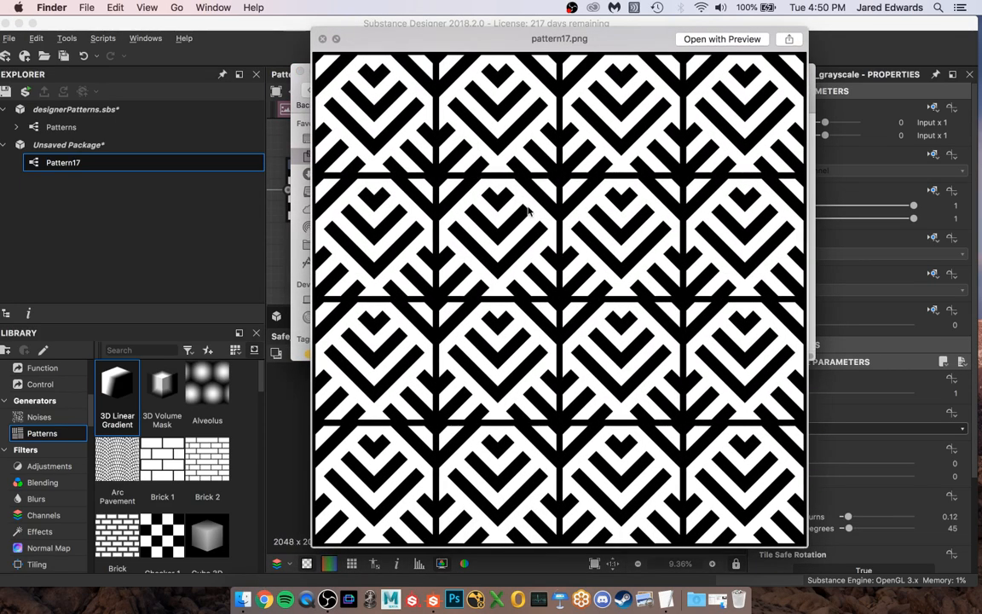
mouse_move(566, 320)
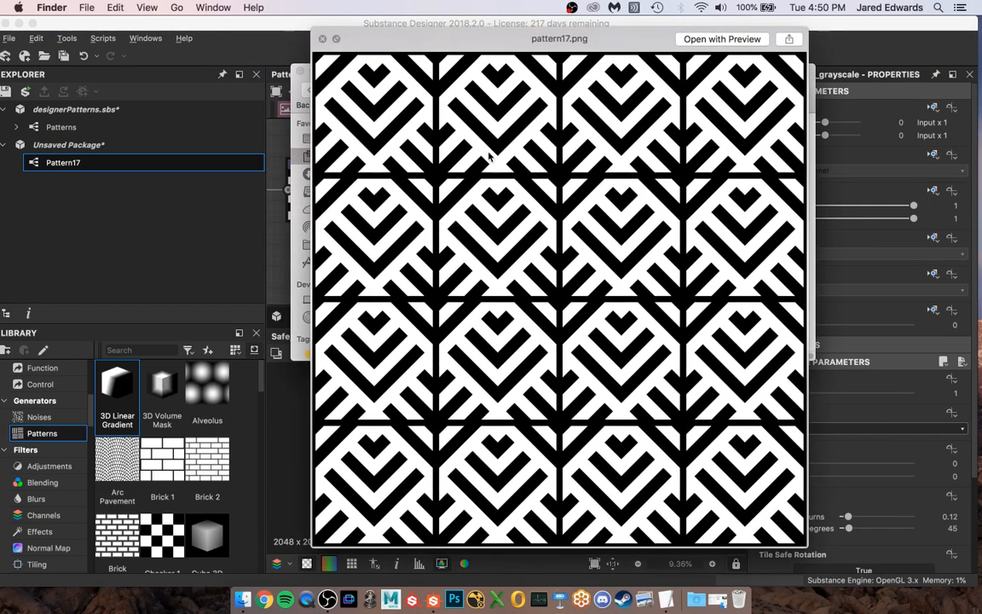
mouse_move(468, 126)
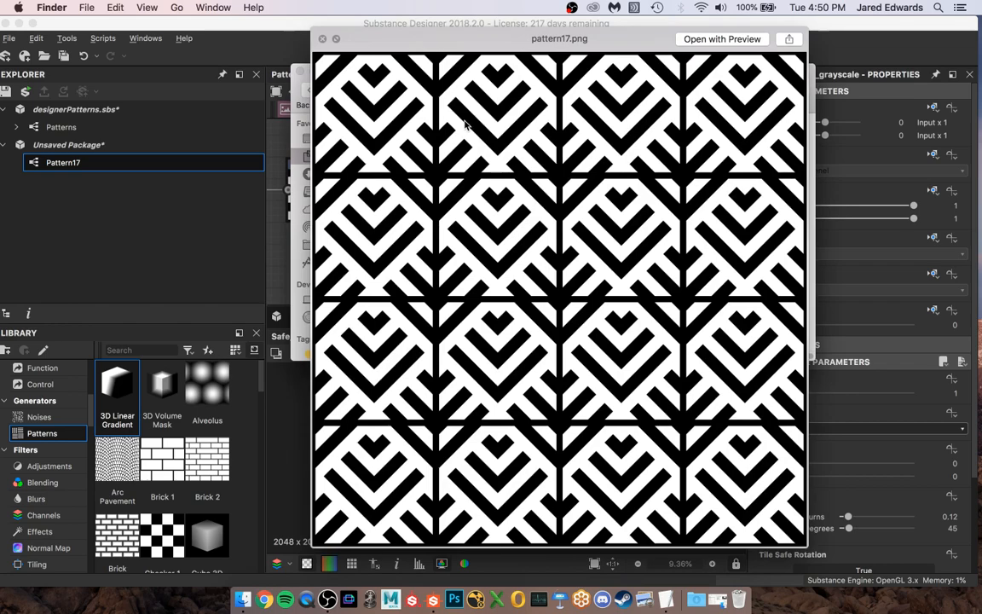
mouse_move(436, 324)
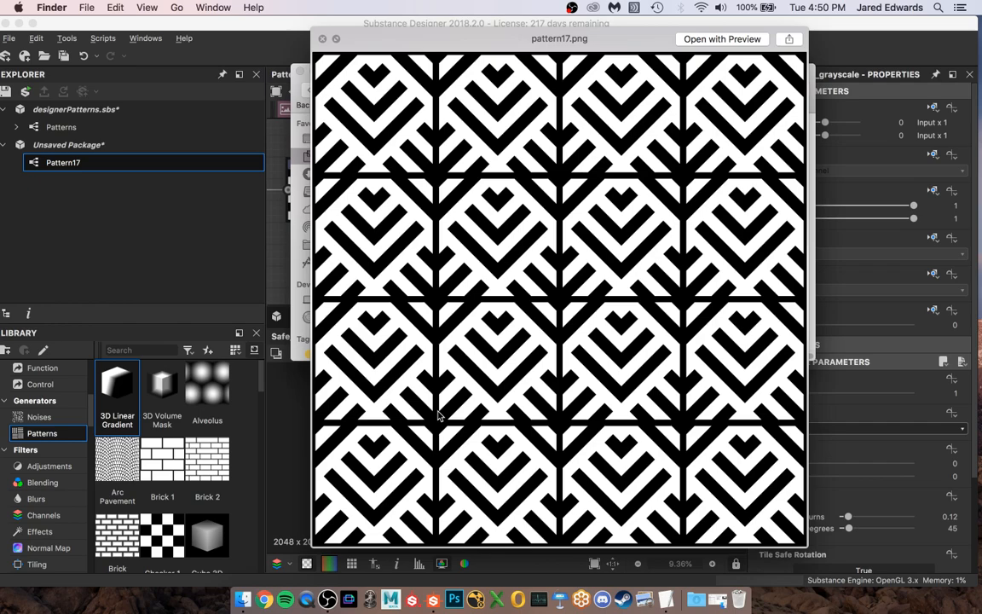
mouse_move(697, 381)
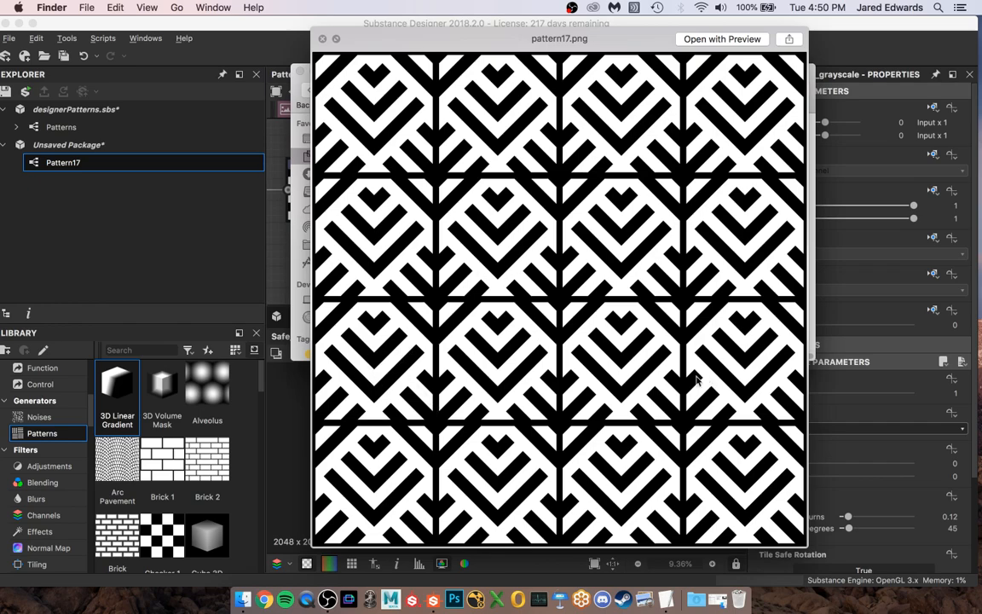
Dismiss the reference preview and add a Tile Generator after the Safe Transform Grayscale node
left_click(322, 38)
type("tile")
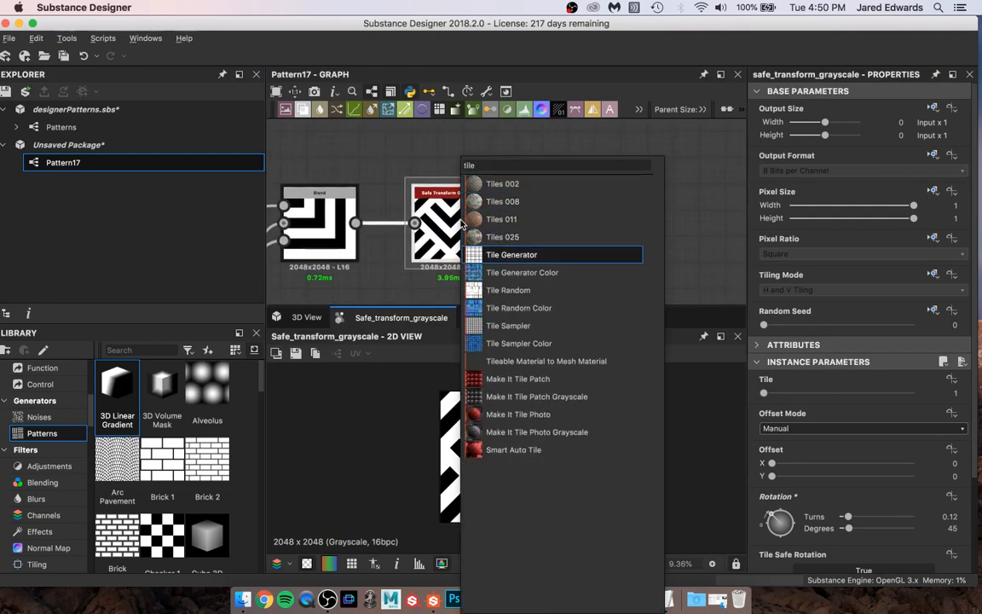
left_click(511, 254)
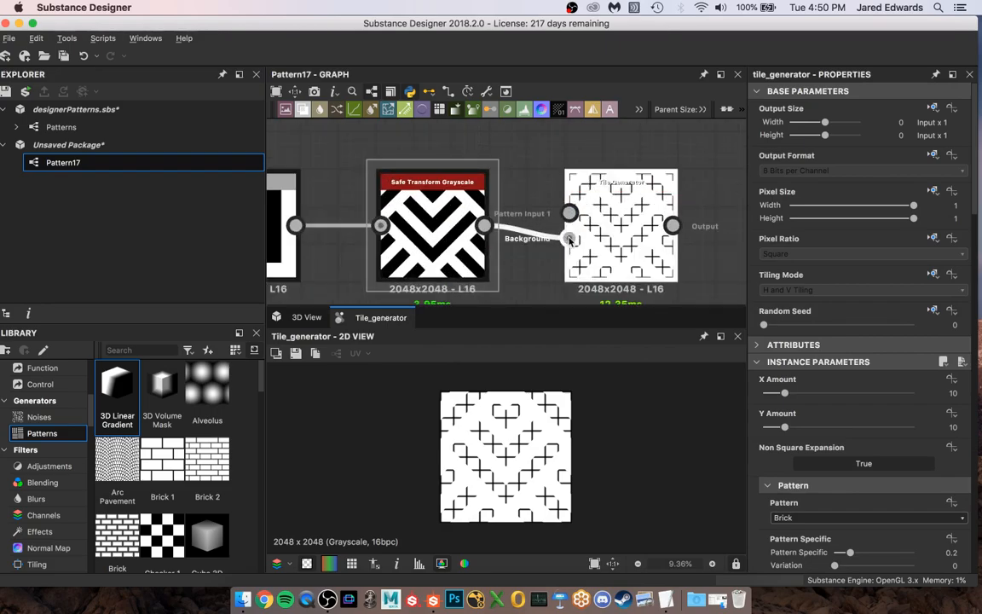
Use the chevron tile as the Tile Generator's image input and shrink tile scale to about 0.96
left_click(866, 519)
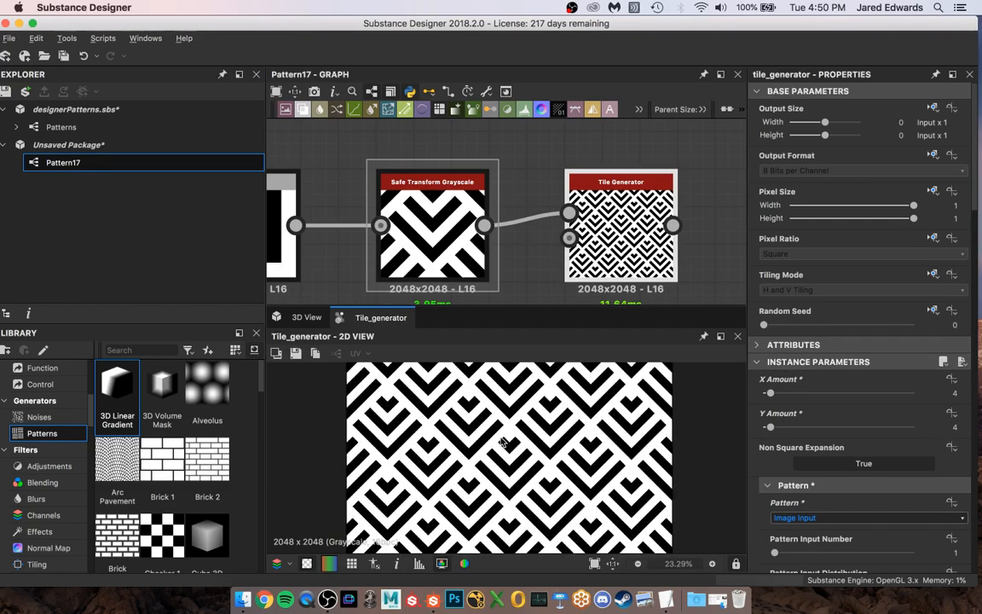
scroll("down", 3)
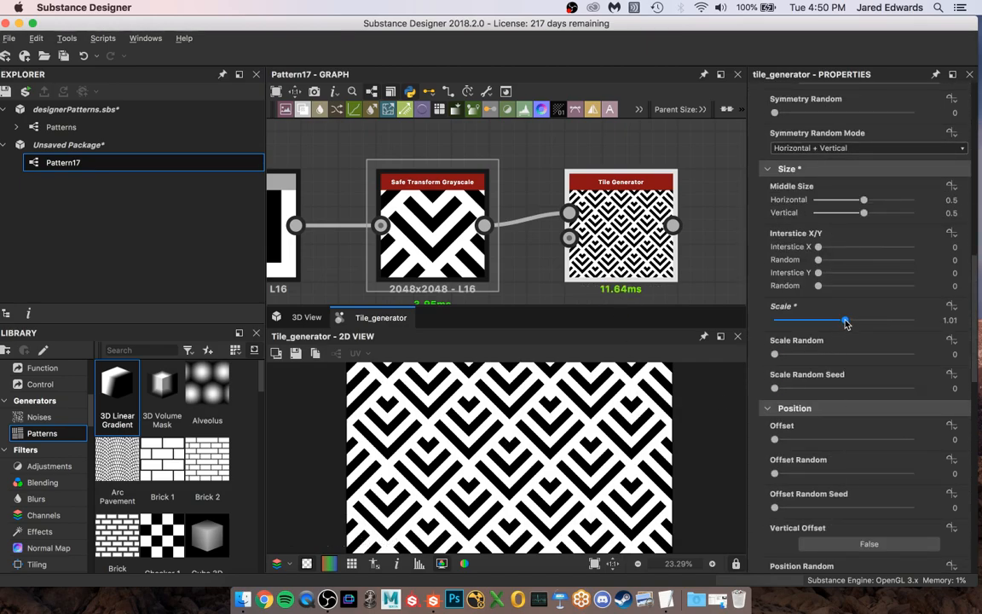
left_click_drag(845, 320, 840, 320)
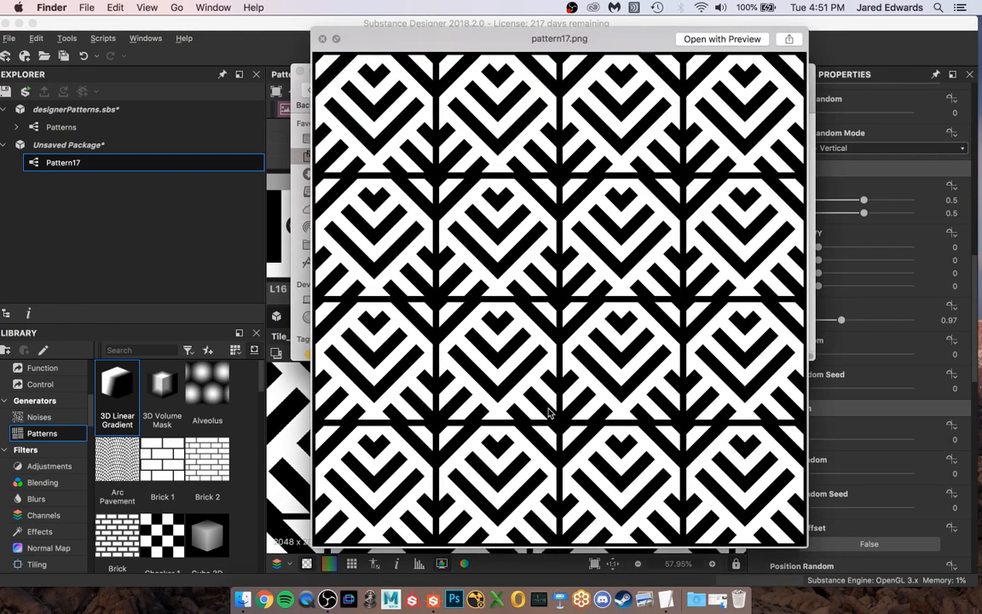
mouse_move(433, 416)
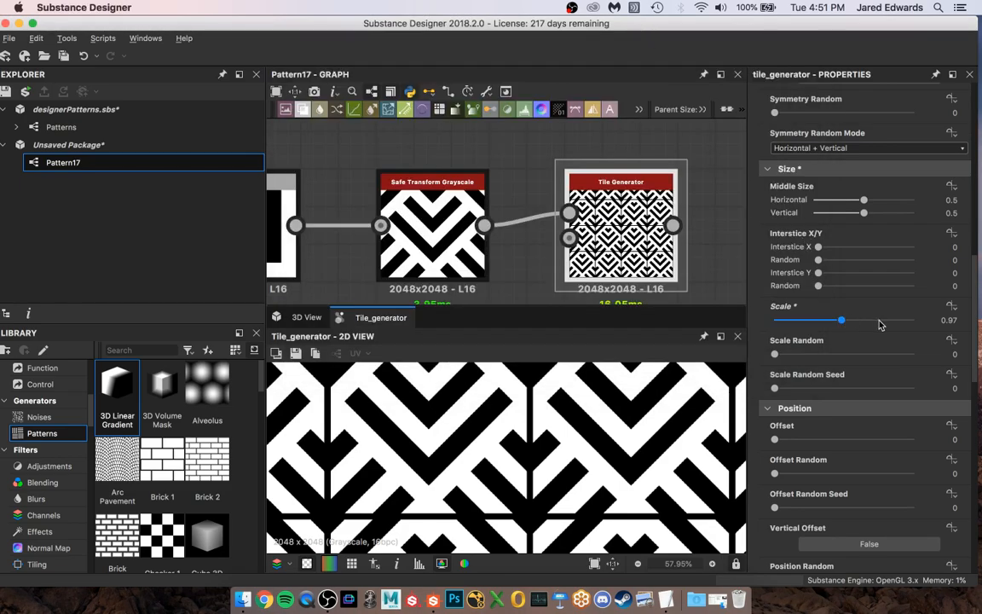
left_click_drag(842, 319, 838, 319)
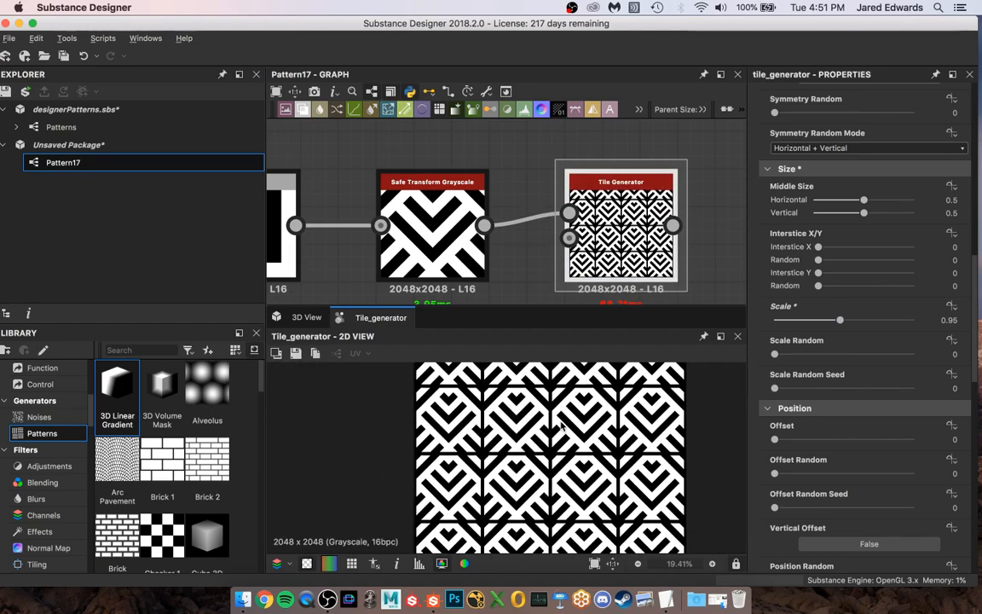
scroll("up", 3)
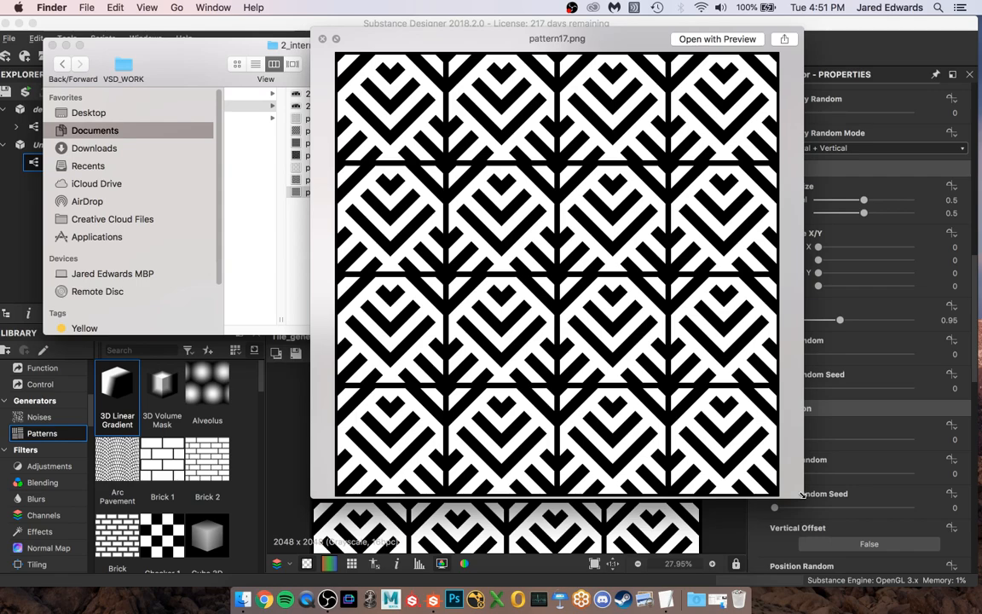
mouse_move(694, 457)
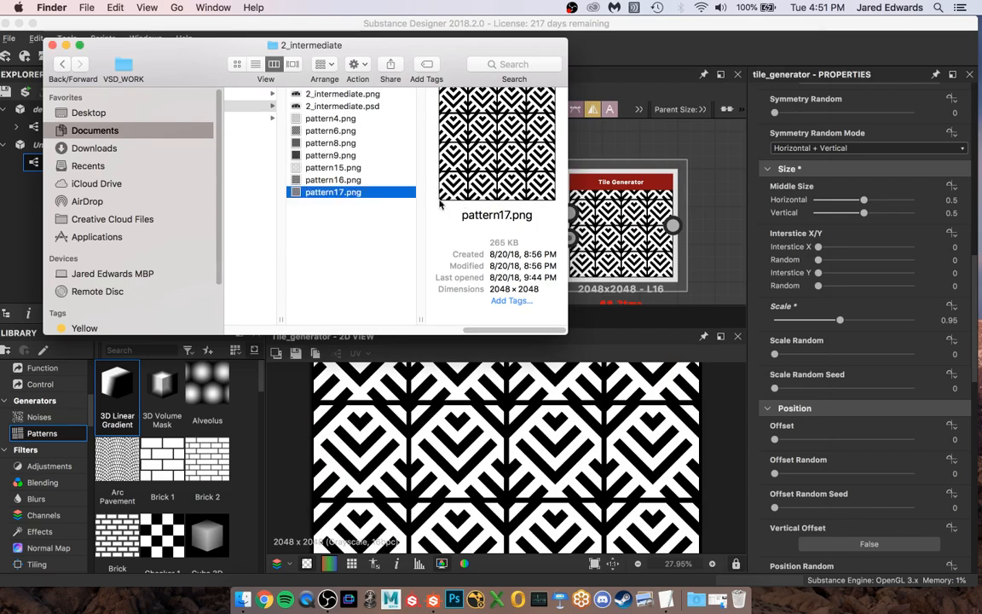
View the pattern17.png reference image in Preview for comparison
double_click(332, 191)
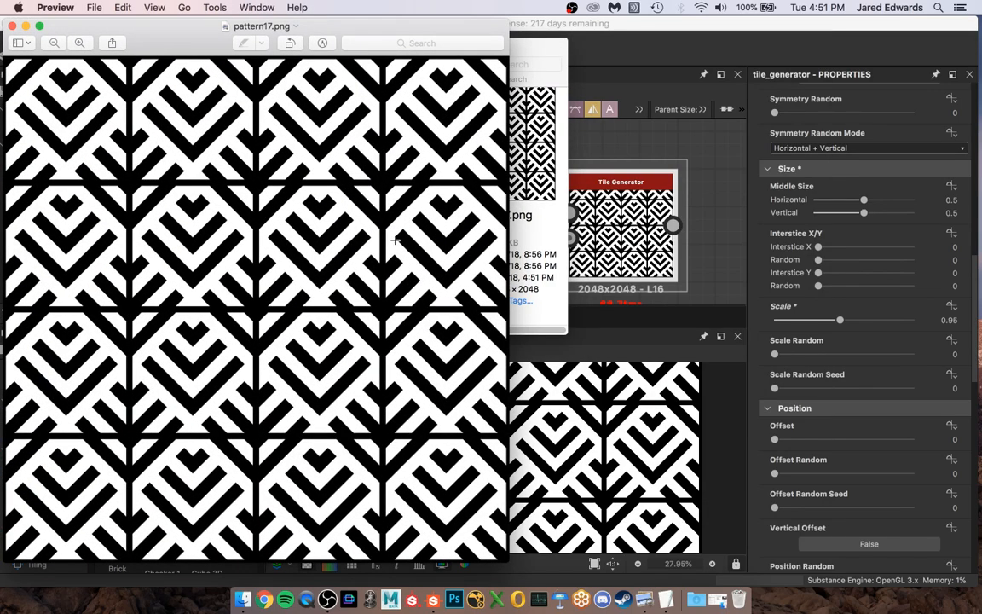
mouse_move(293, 307)
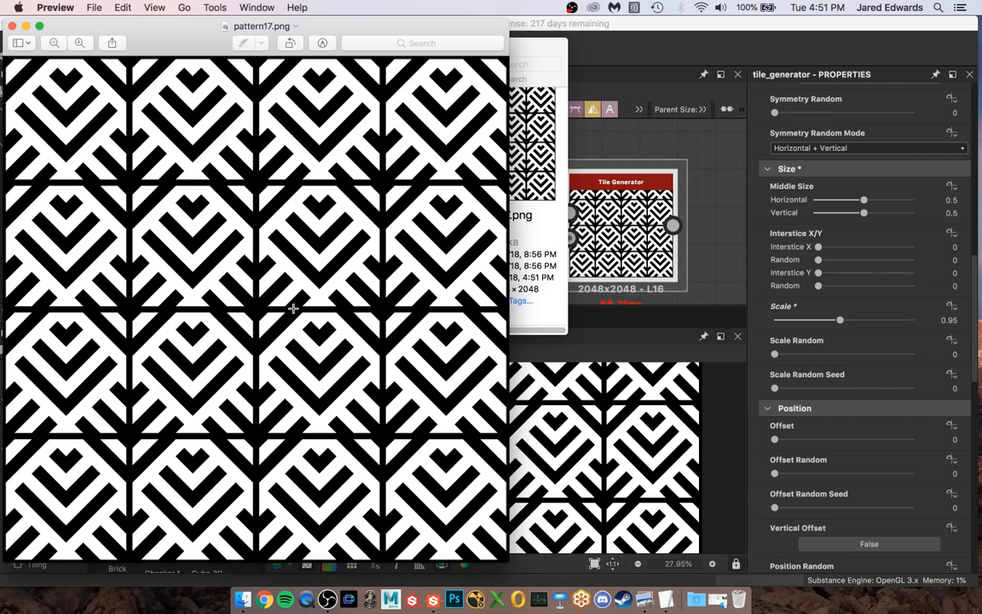
mouse_move(345, 295)
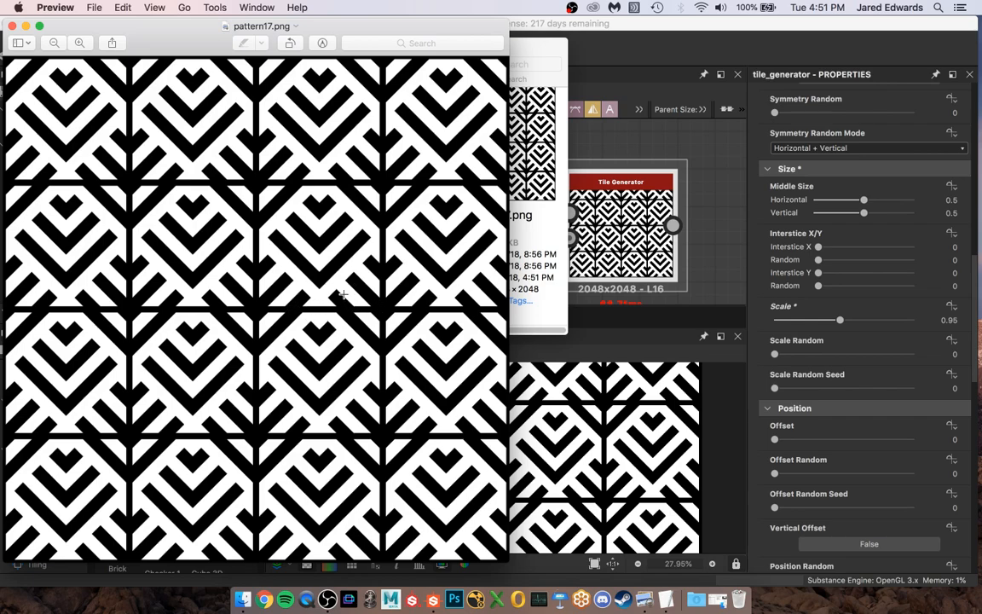
mouse_move(401, 332)
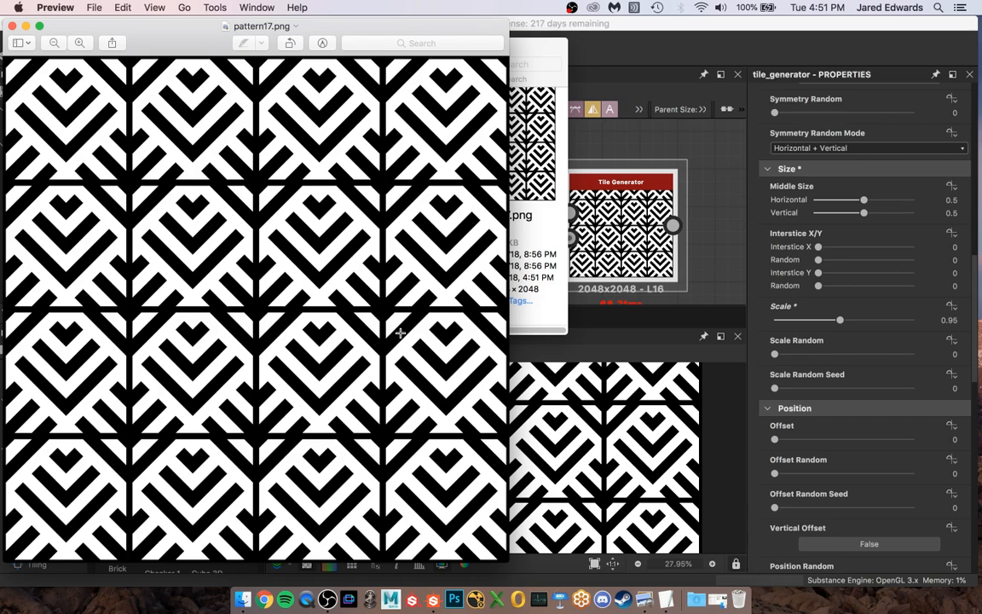
mouse_move(371, 302)
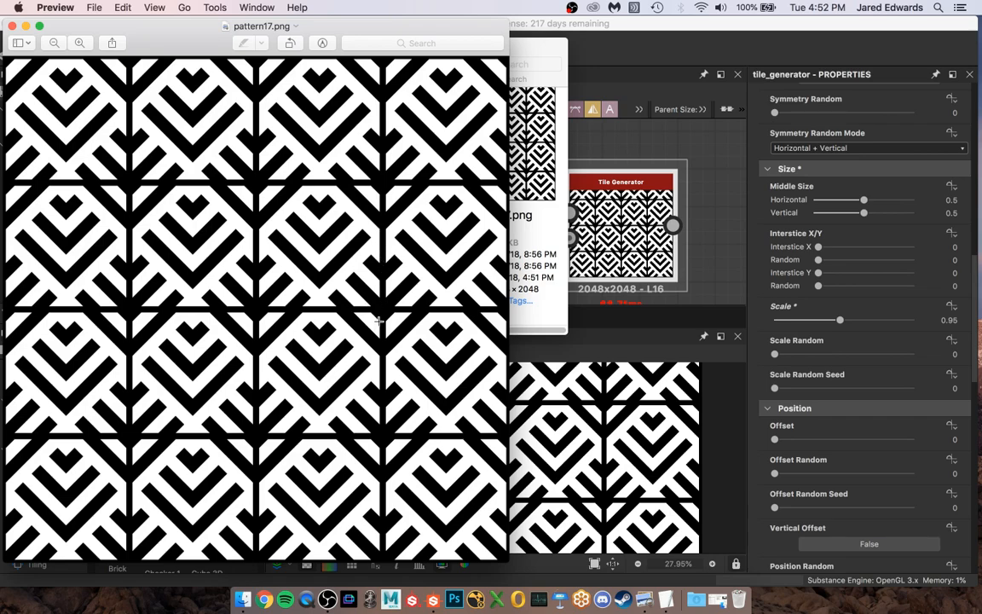
mouse_move(294, 303)
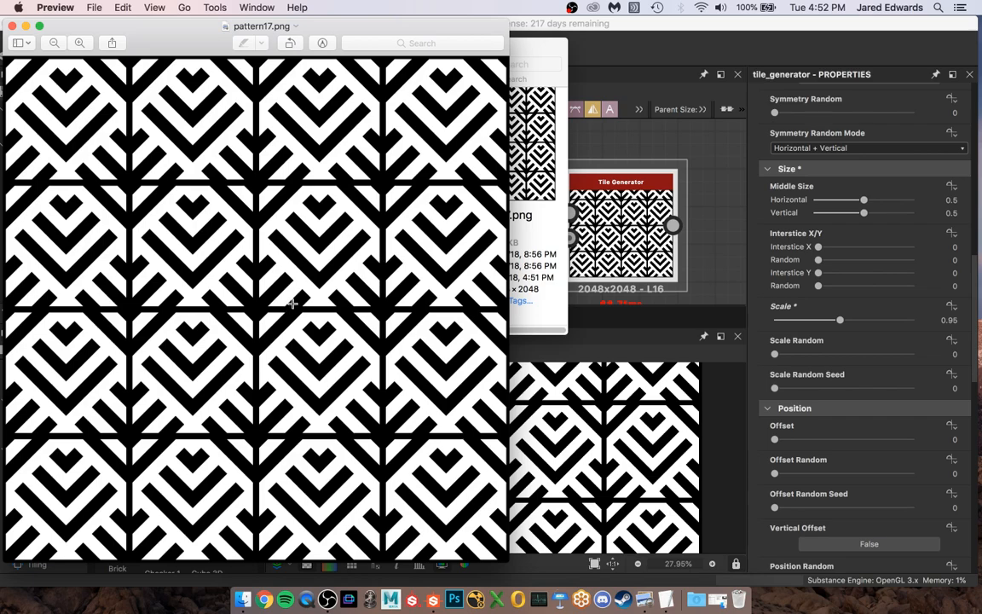
mouse_move(347, 322)
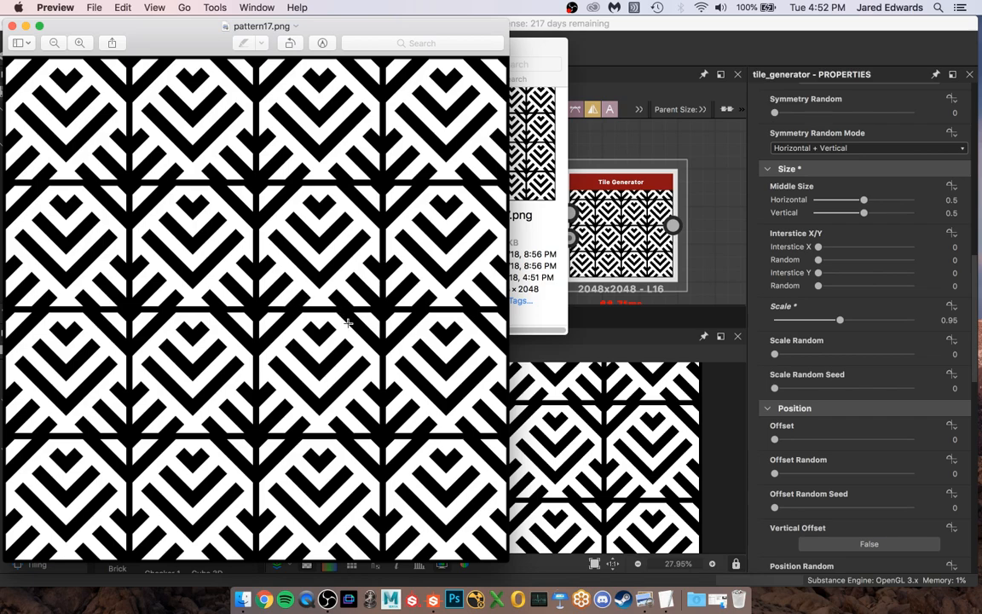
mouse_move(307, 164)
type("tile")
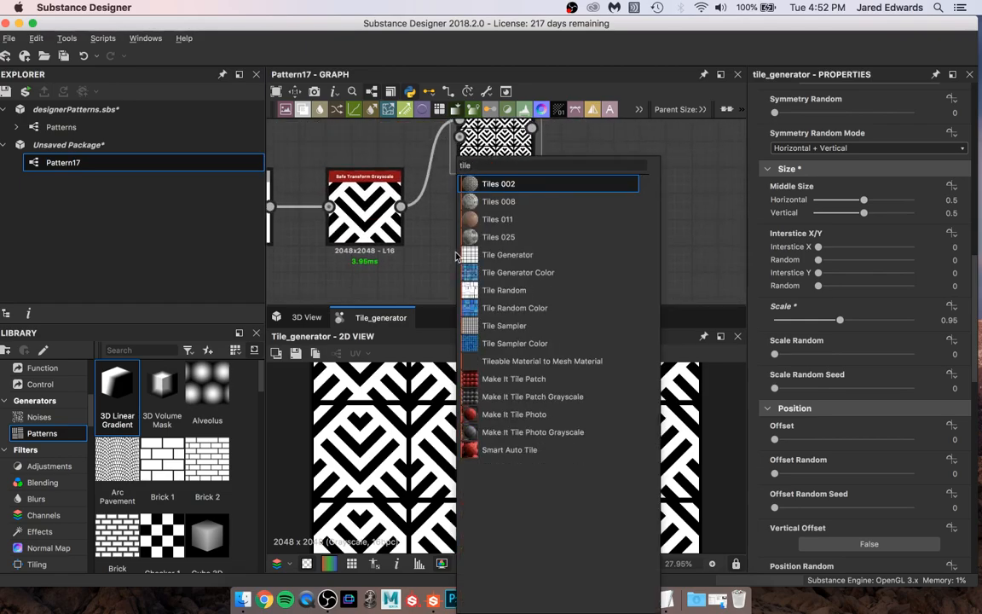
Add a second Tile Generator using Image Input pattern fed by the chevron tile
left_click(508, 254)
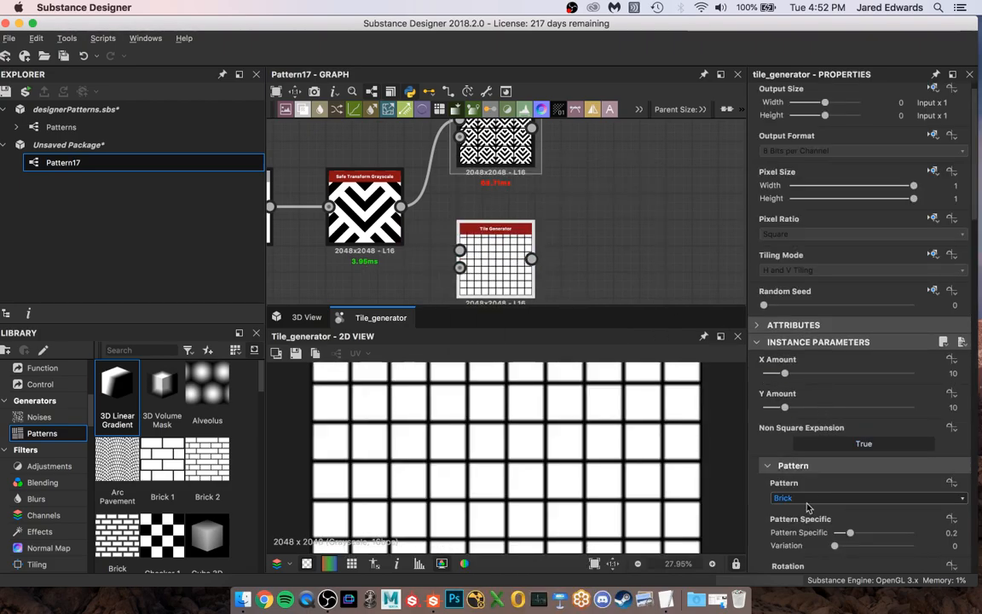
left_click(866, 498)
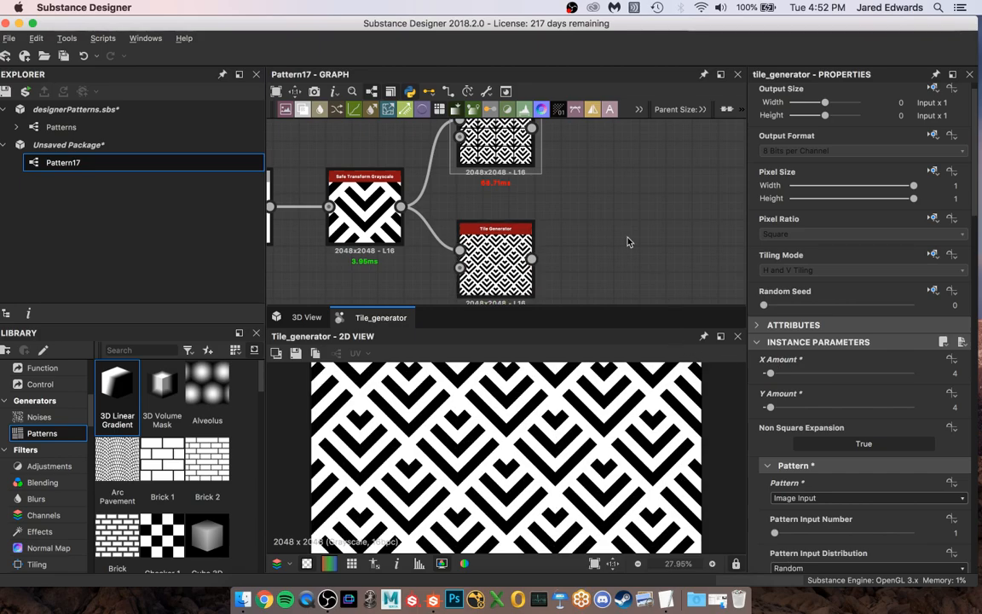
scroll("down", 3)
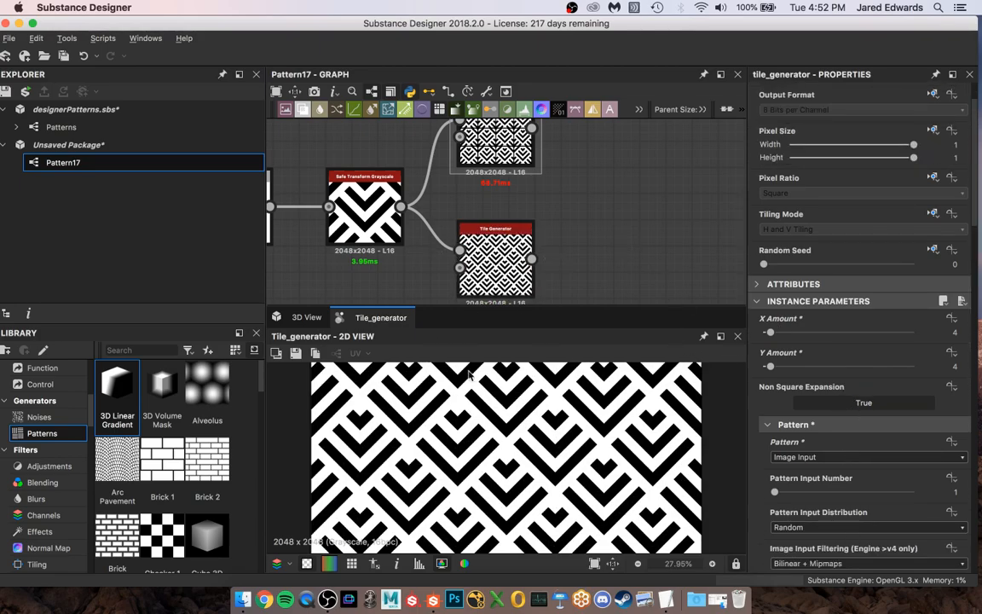
mouse_move(605, 276)
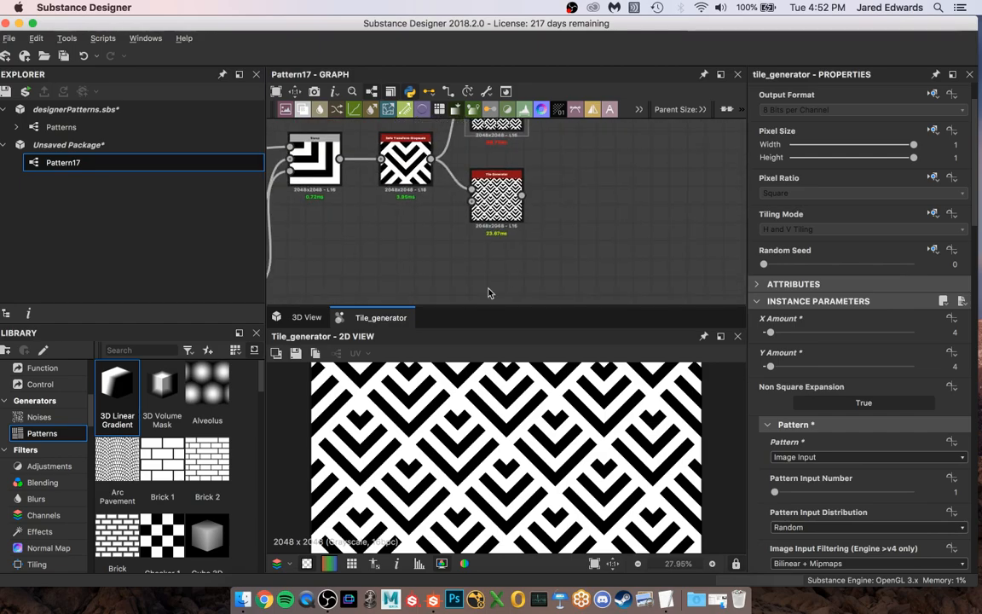
Add a square Shape node and reduce its Scale to about 0.98
left_click(496, 281)
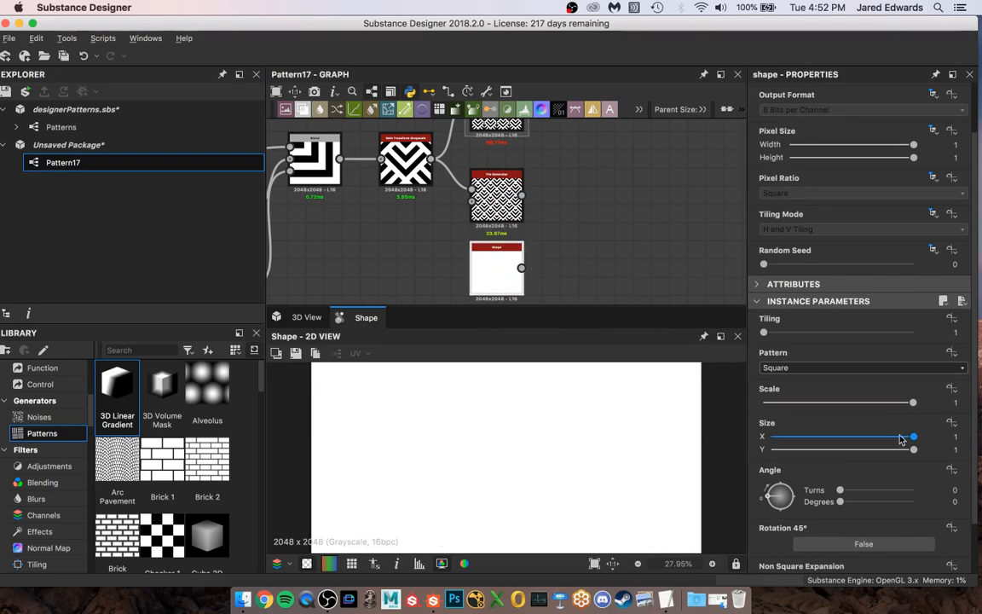
left_click_drag(914, 402, 912, 403)
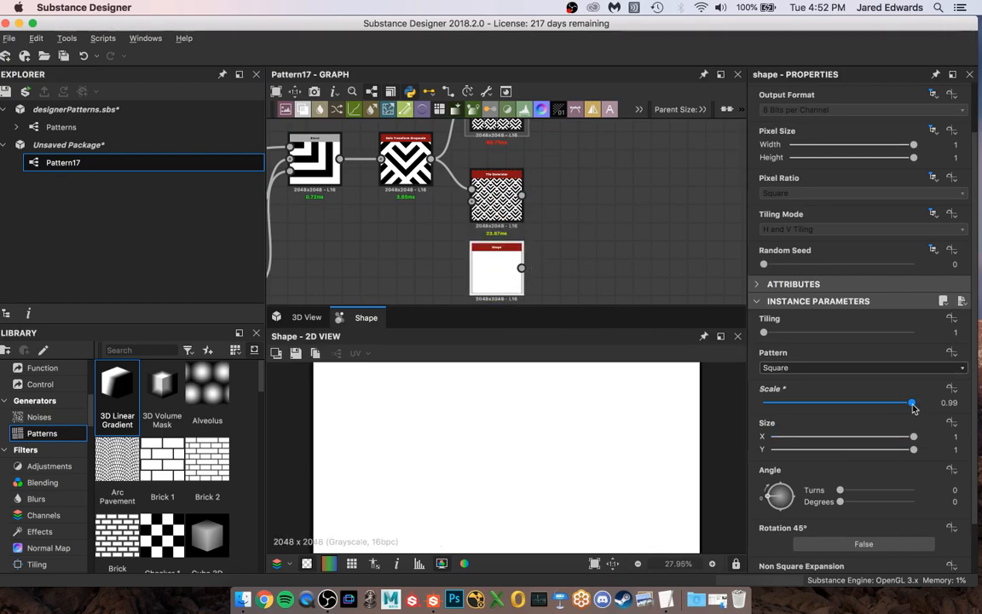
left_click_drag(914, 402, 910, 403)
type("trans")
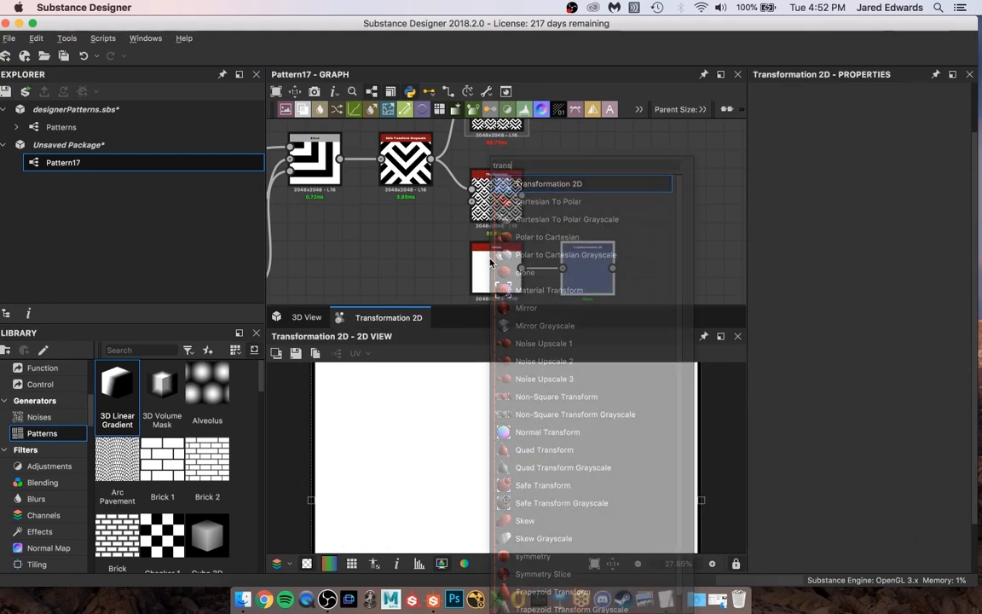
Follow it with a Transformation 2D whose Offset shifts the square into a thin-line grid
left_click(549, 184)
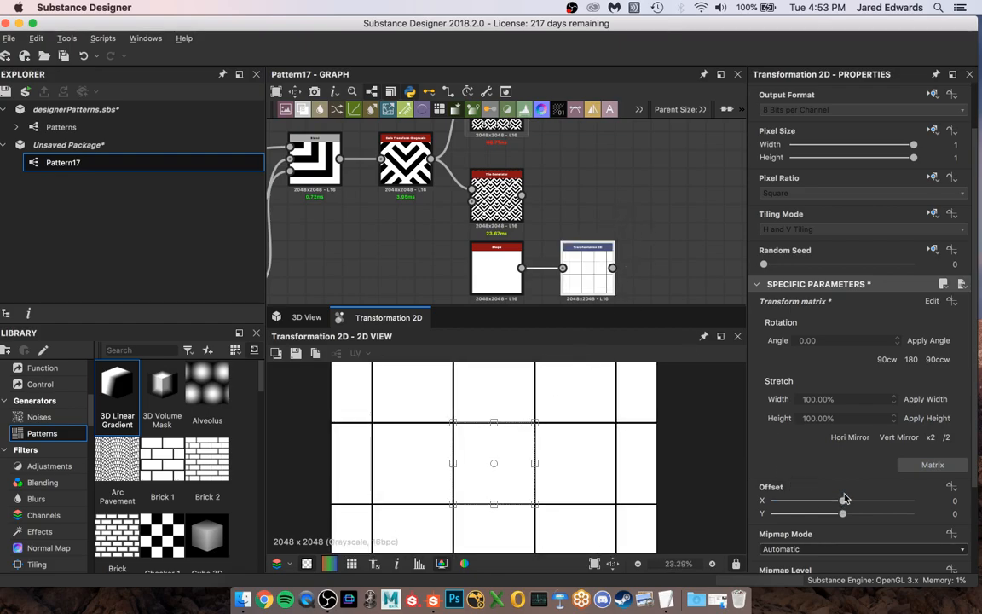
left_click_drag(842, 501, 883, 501)
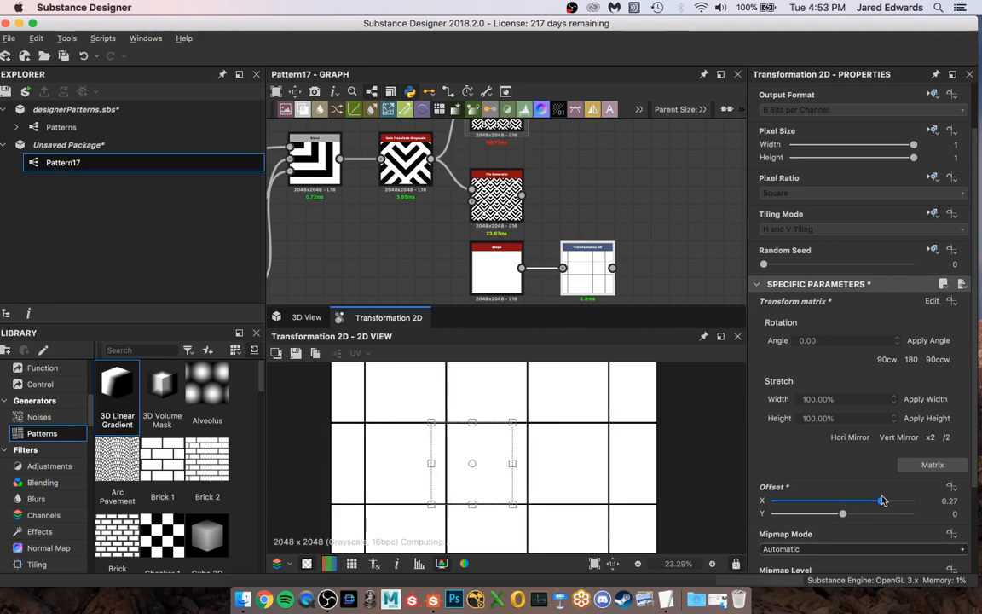
left_click_drag(883, 502, 900, 501)
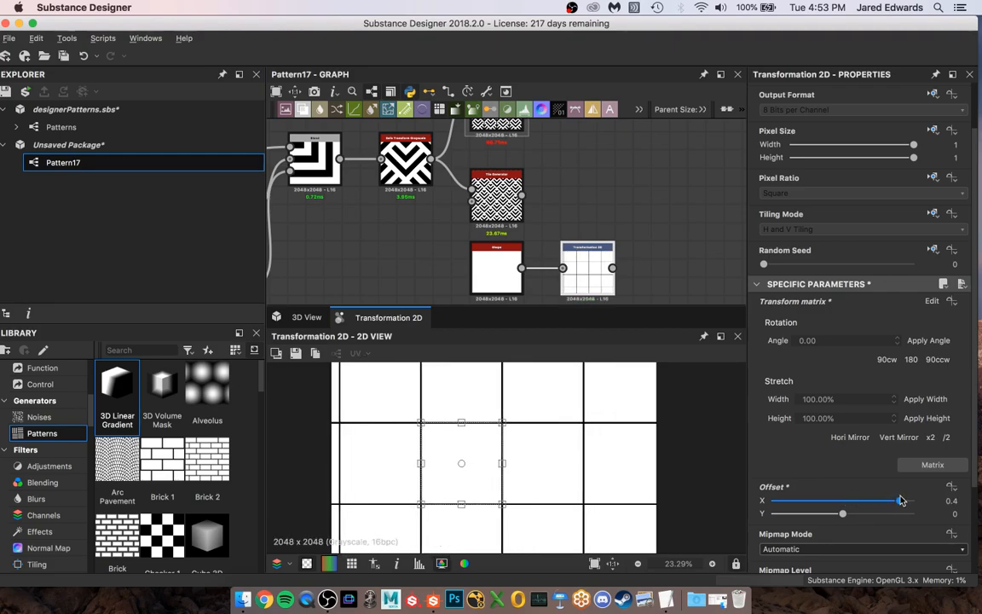
left_click_drag(901, 501, 904, 502)
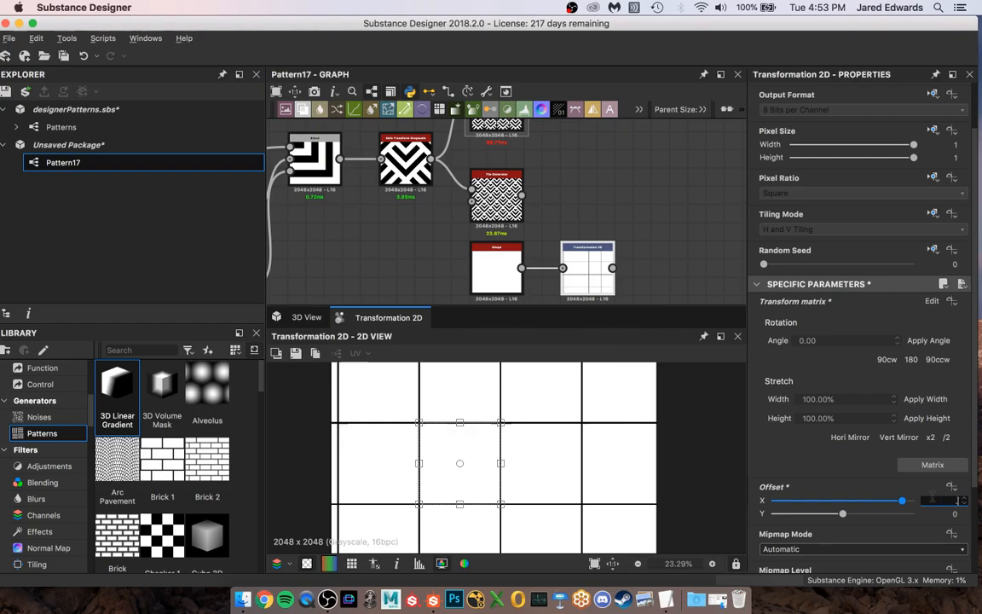
left_click_drag(904, 502, 913, 501)
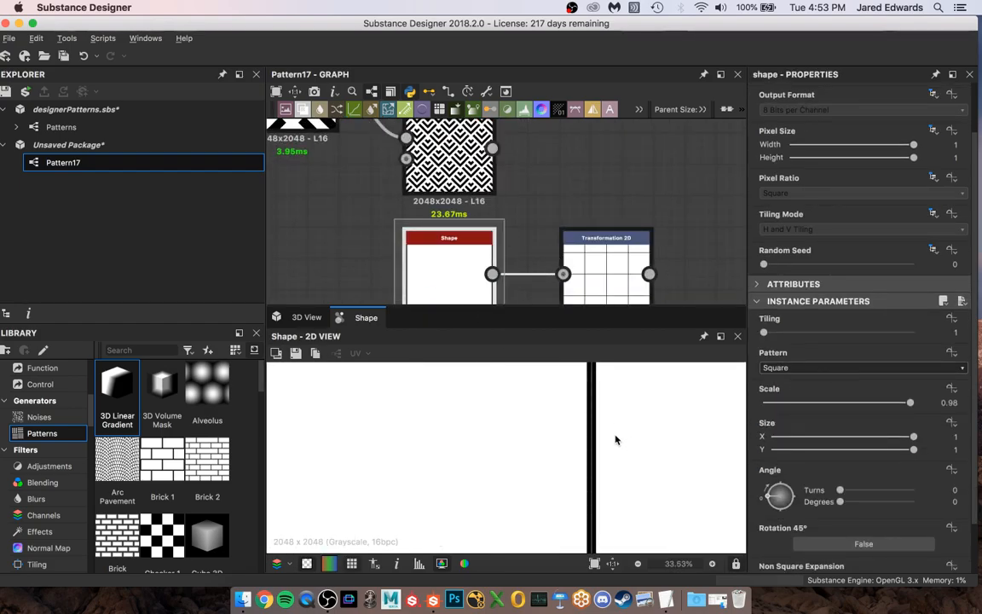
Blend the diamond pattern with the line grid using Multiply blending mode
left_click(605, 264)
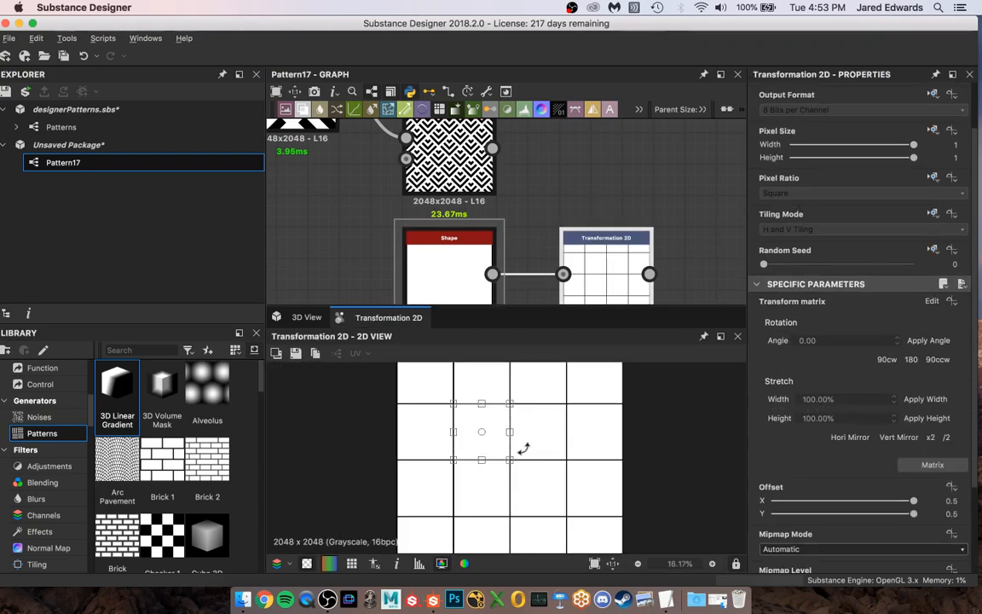
mouse_move(622, 143)
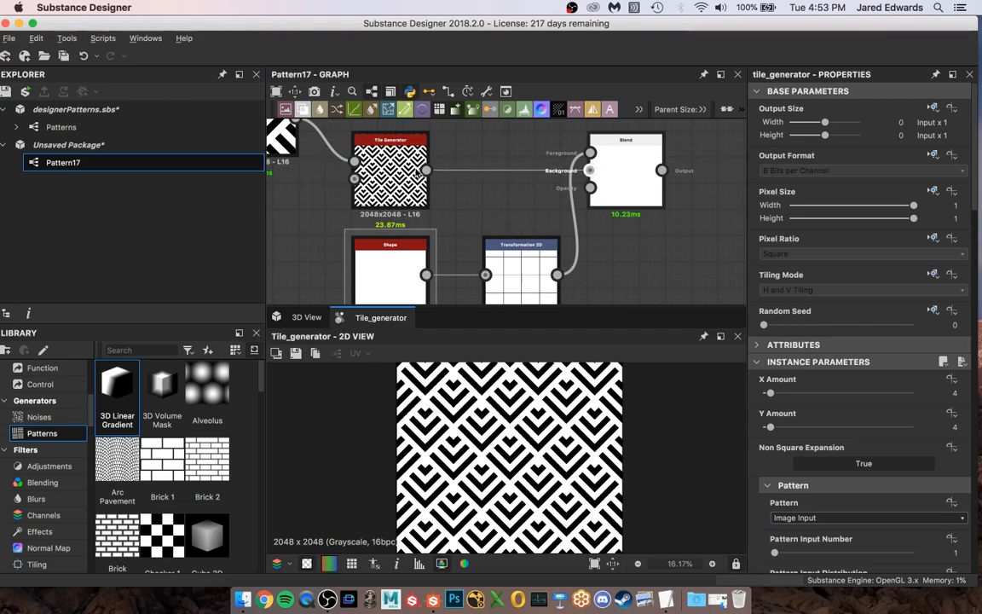
left_click(625, 171)
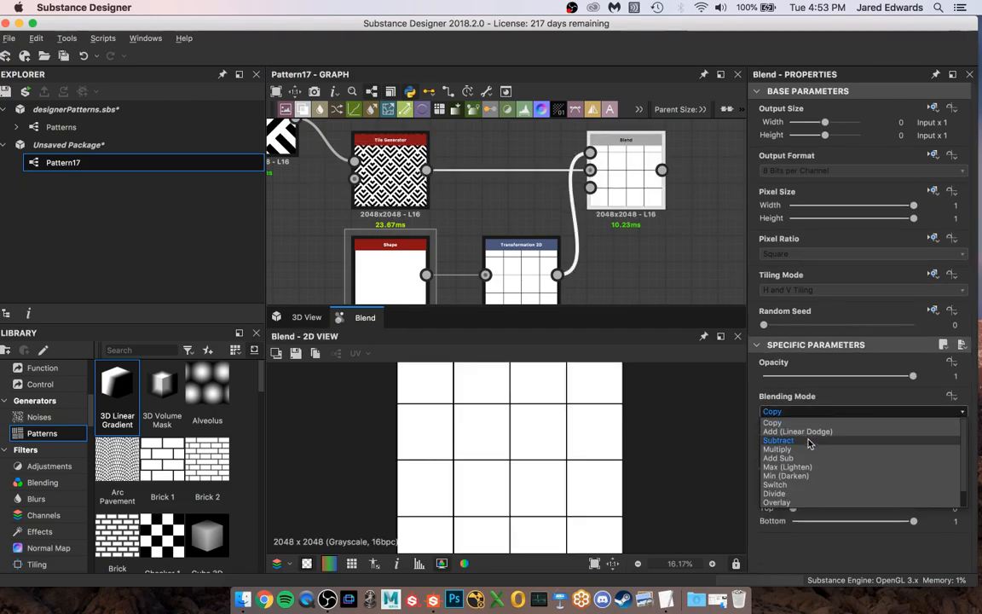
left_click(777, 449)
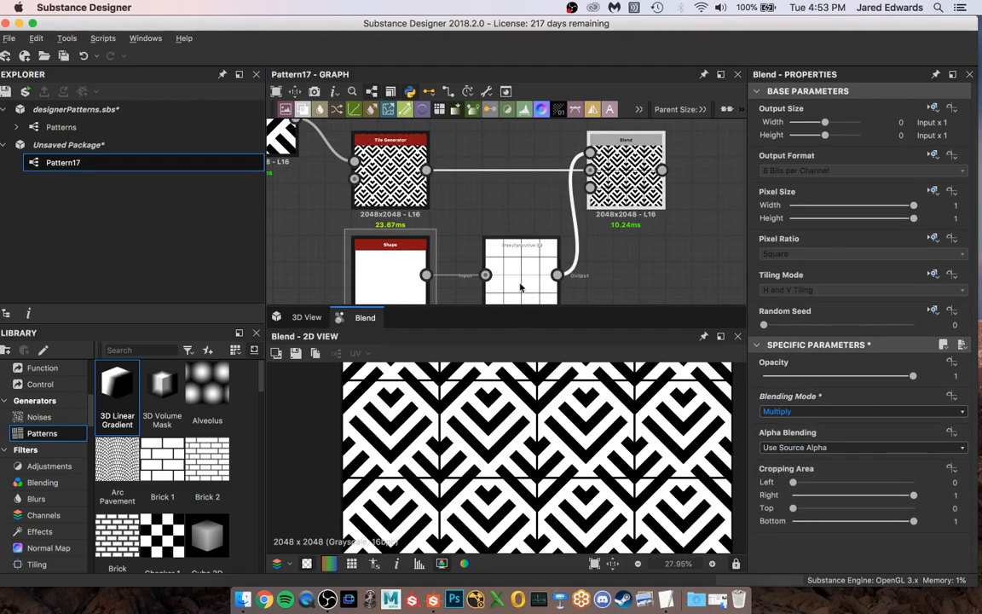
left_click(522, 269)
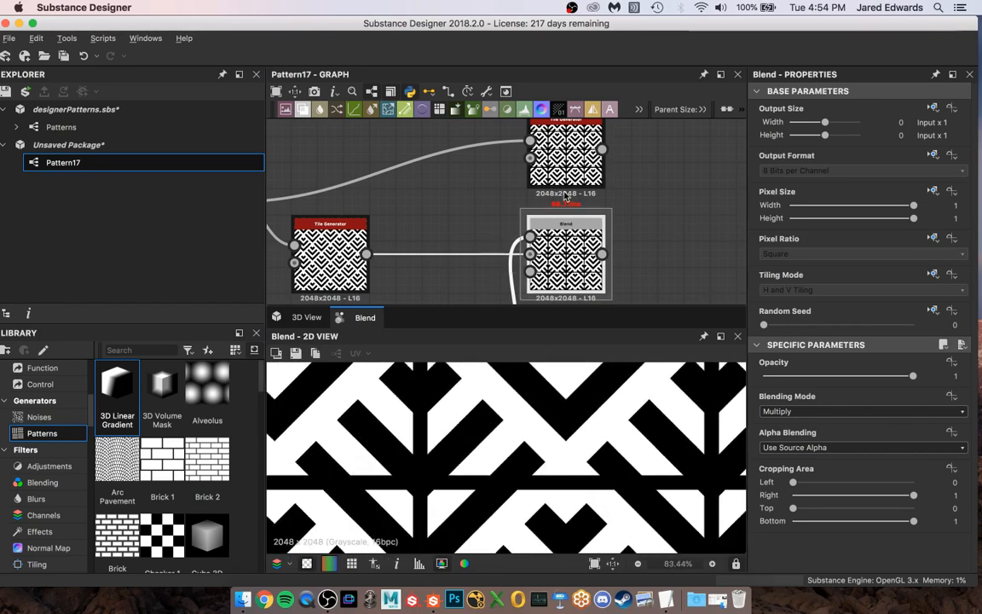
Compare the plain tile generator output with the blended grid-line result
left_click(331, 256)
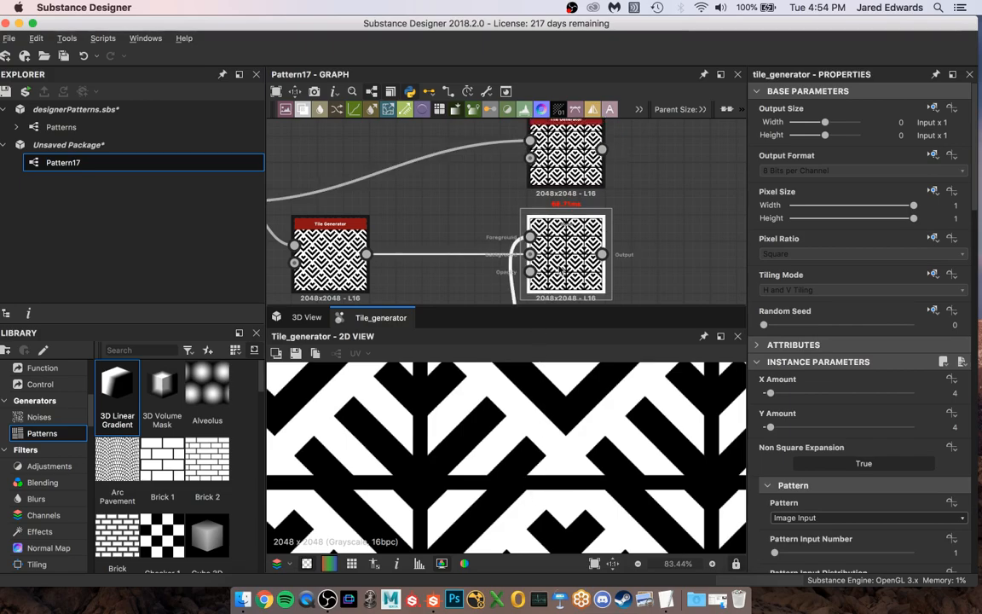
left_click(566, 254)
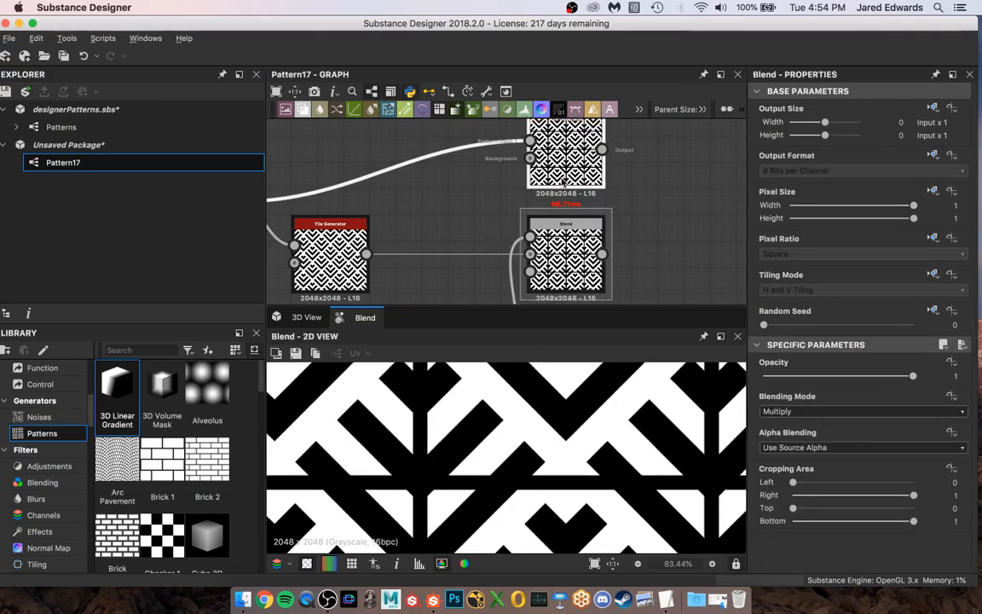